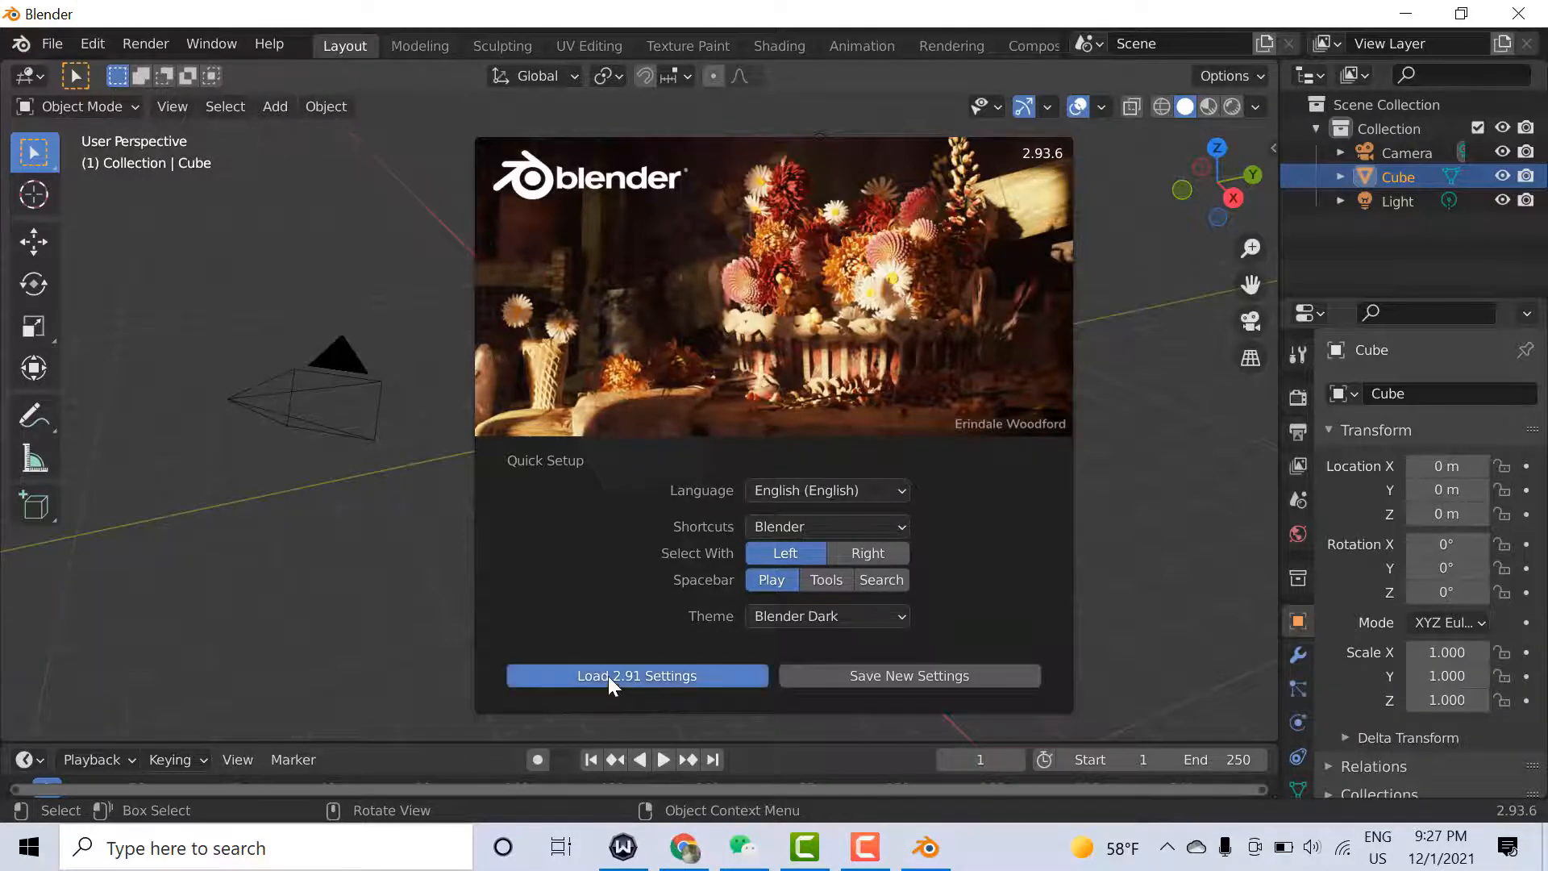
# Load the Blender 2.91 settings from the splash screen's Quick Setup
pyautogui.click(637, 676)
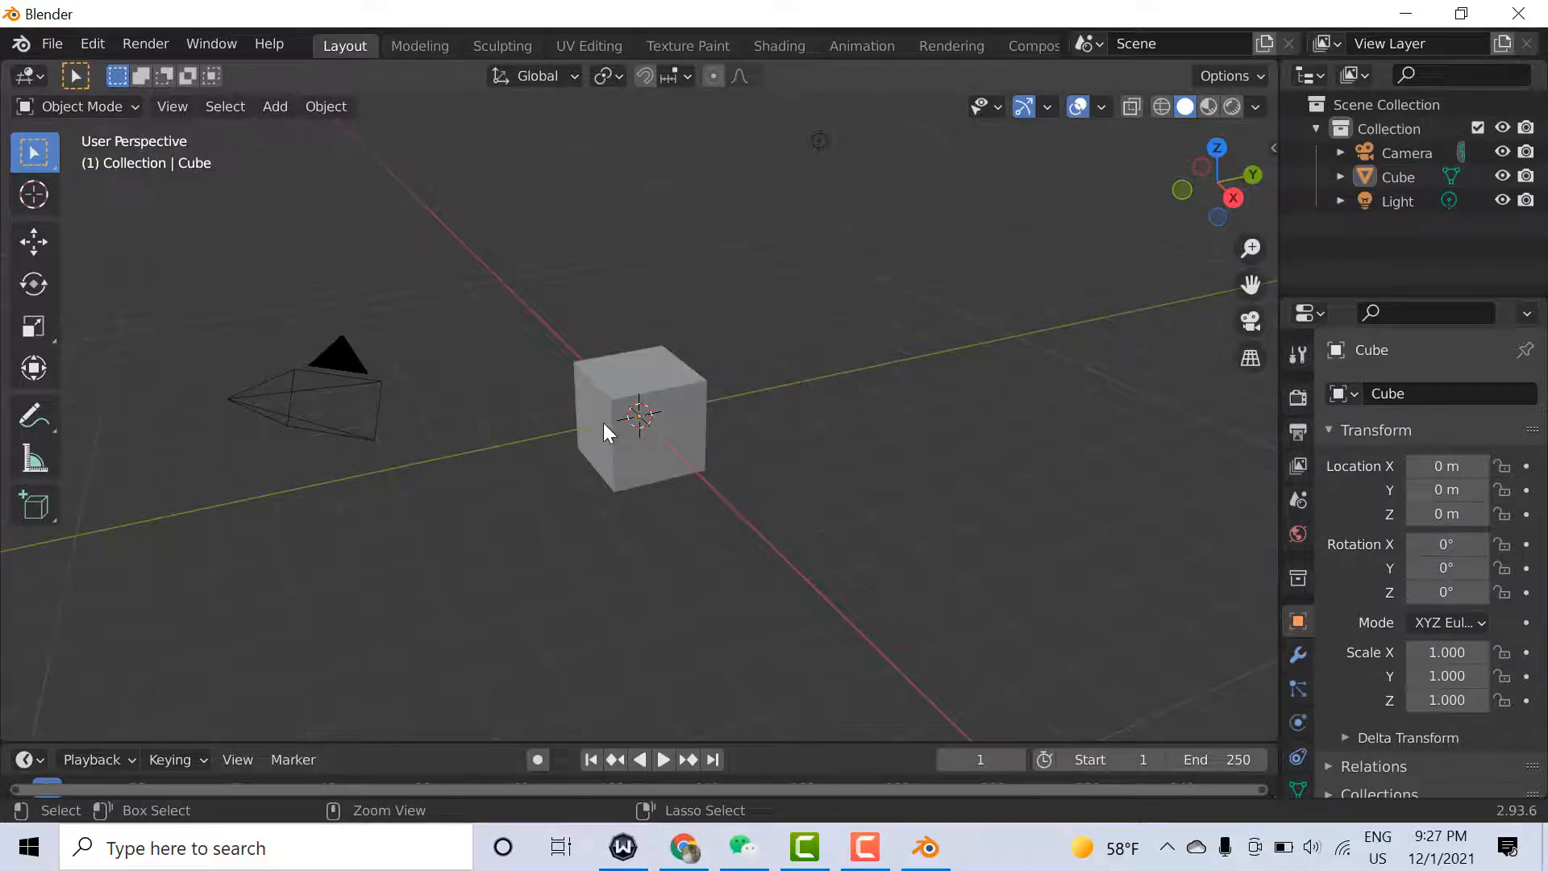
# In a new tab on google.com, search for 'blender download'
pyautogui.click(683, 847)
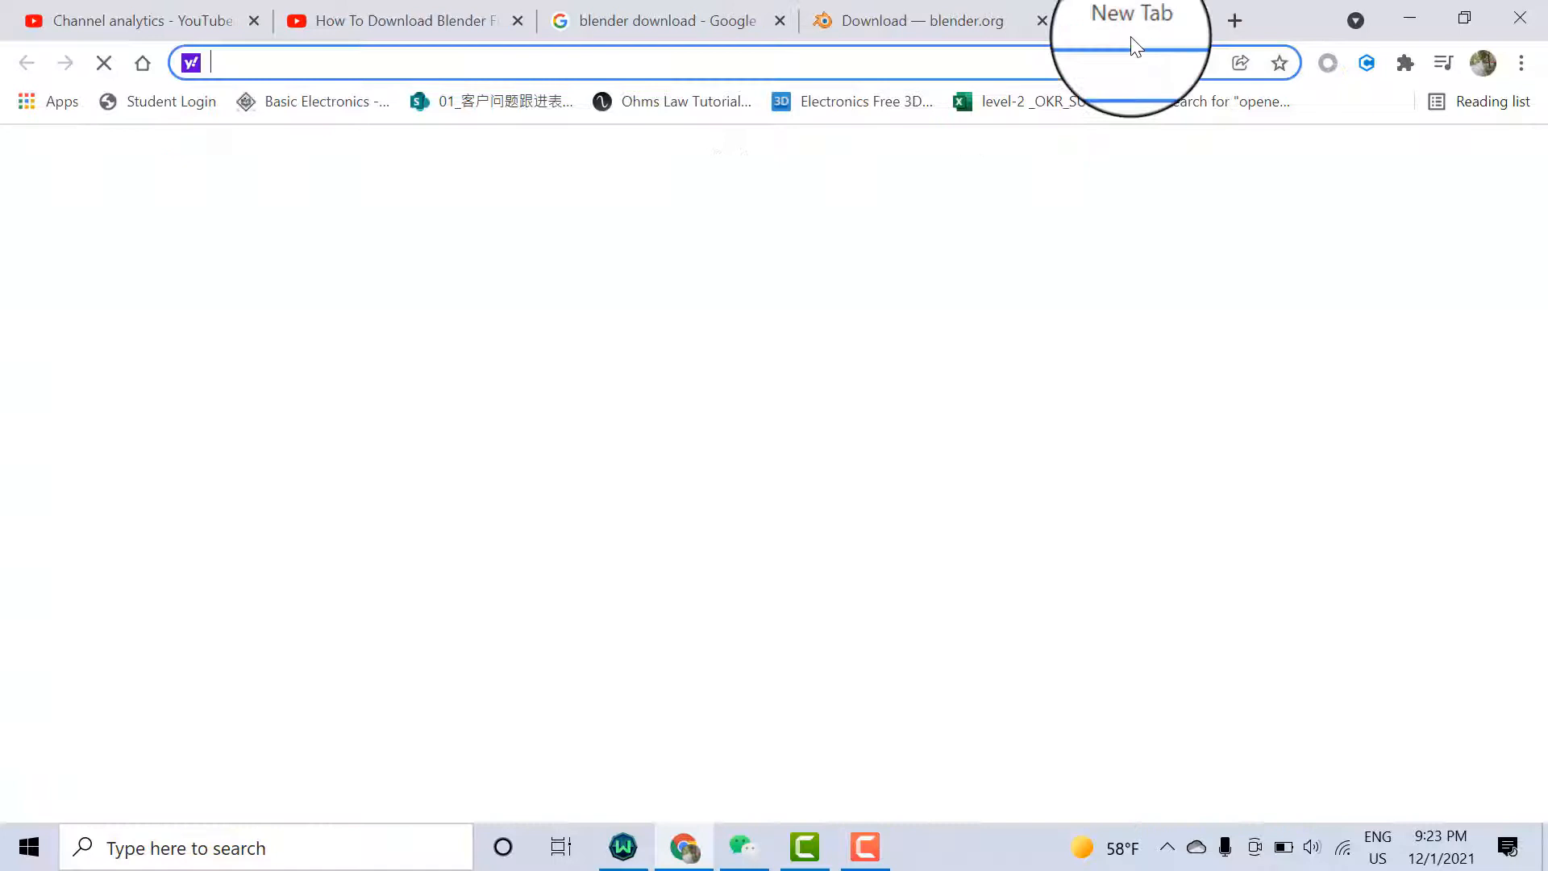
pyautogui.write('google.com')
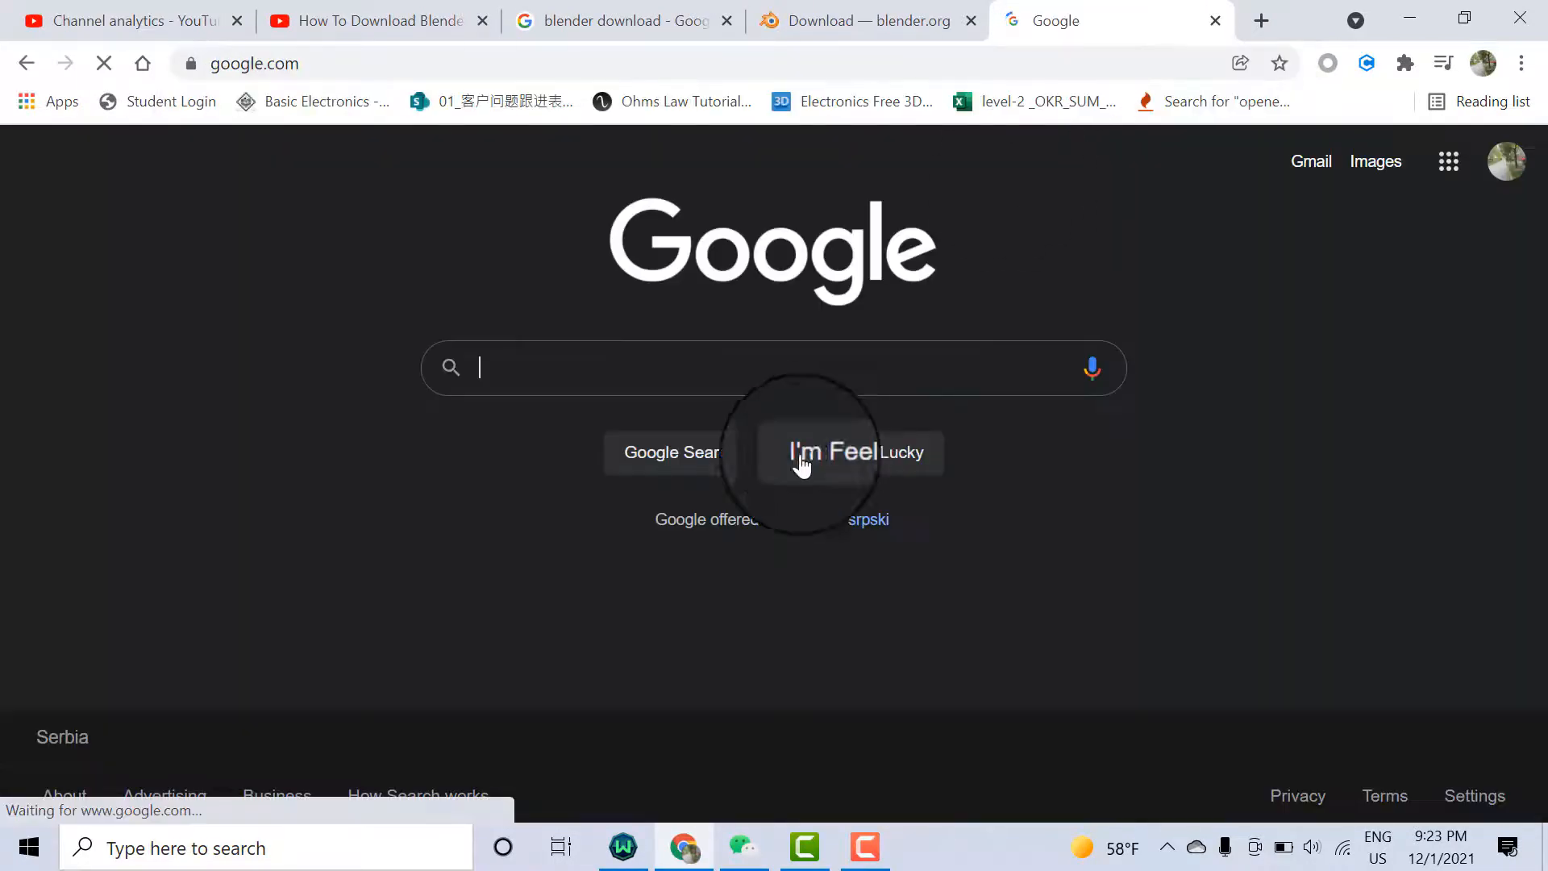
pyautogui.click(770, 366)
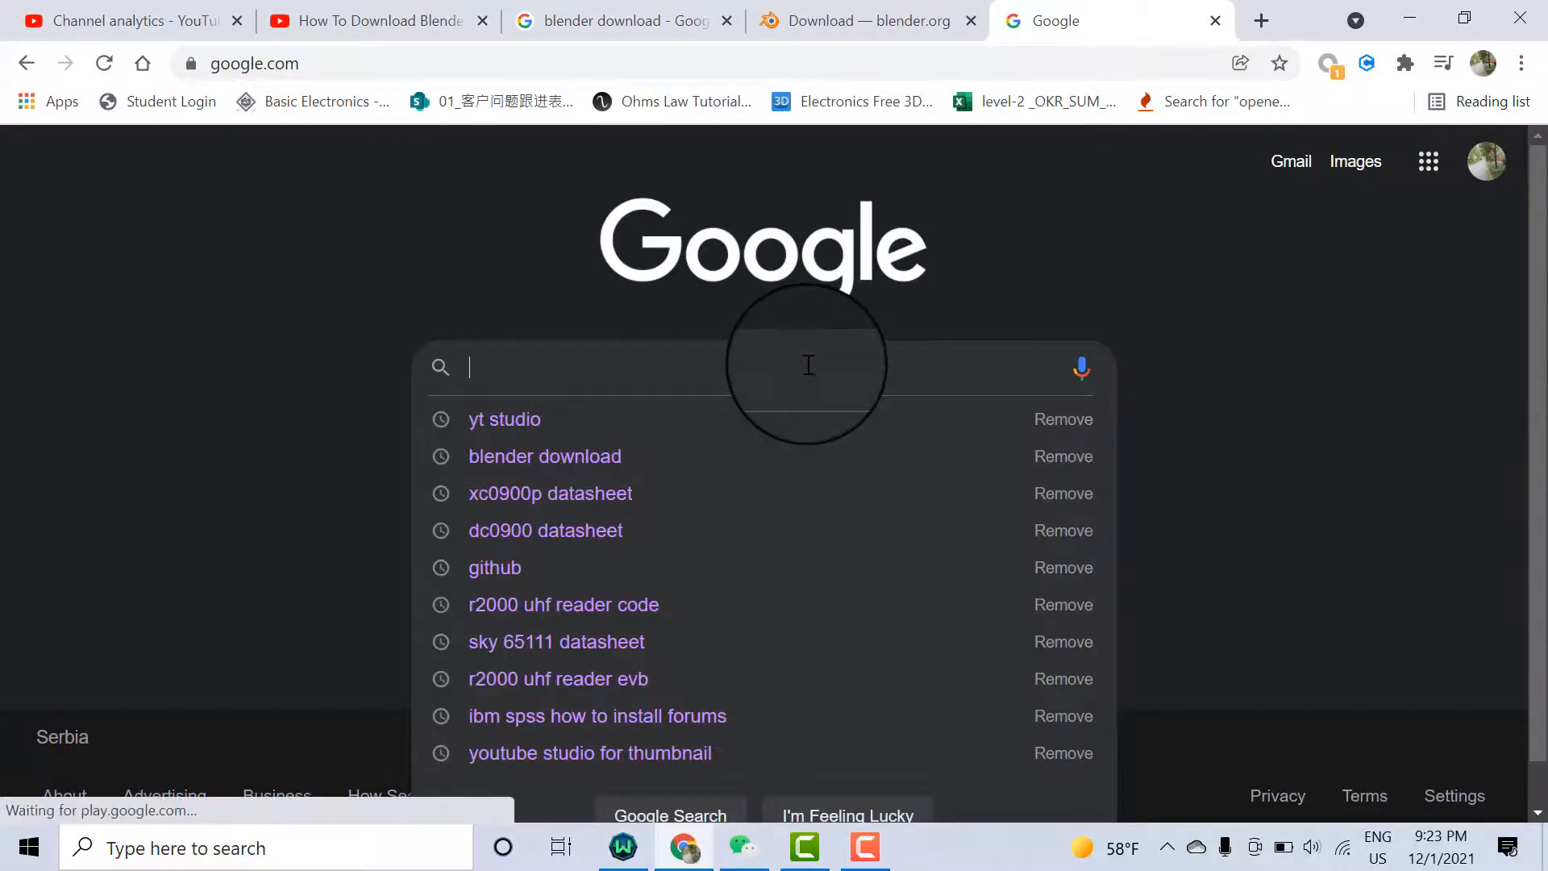
pyautogui.write('blender download')
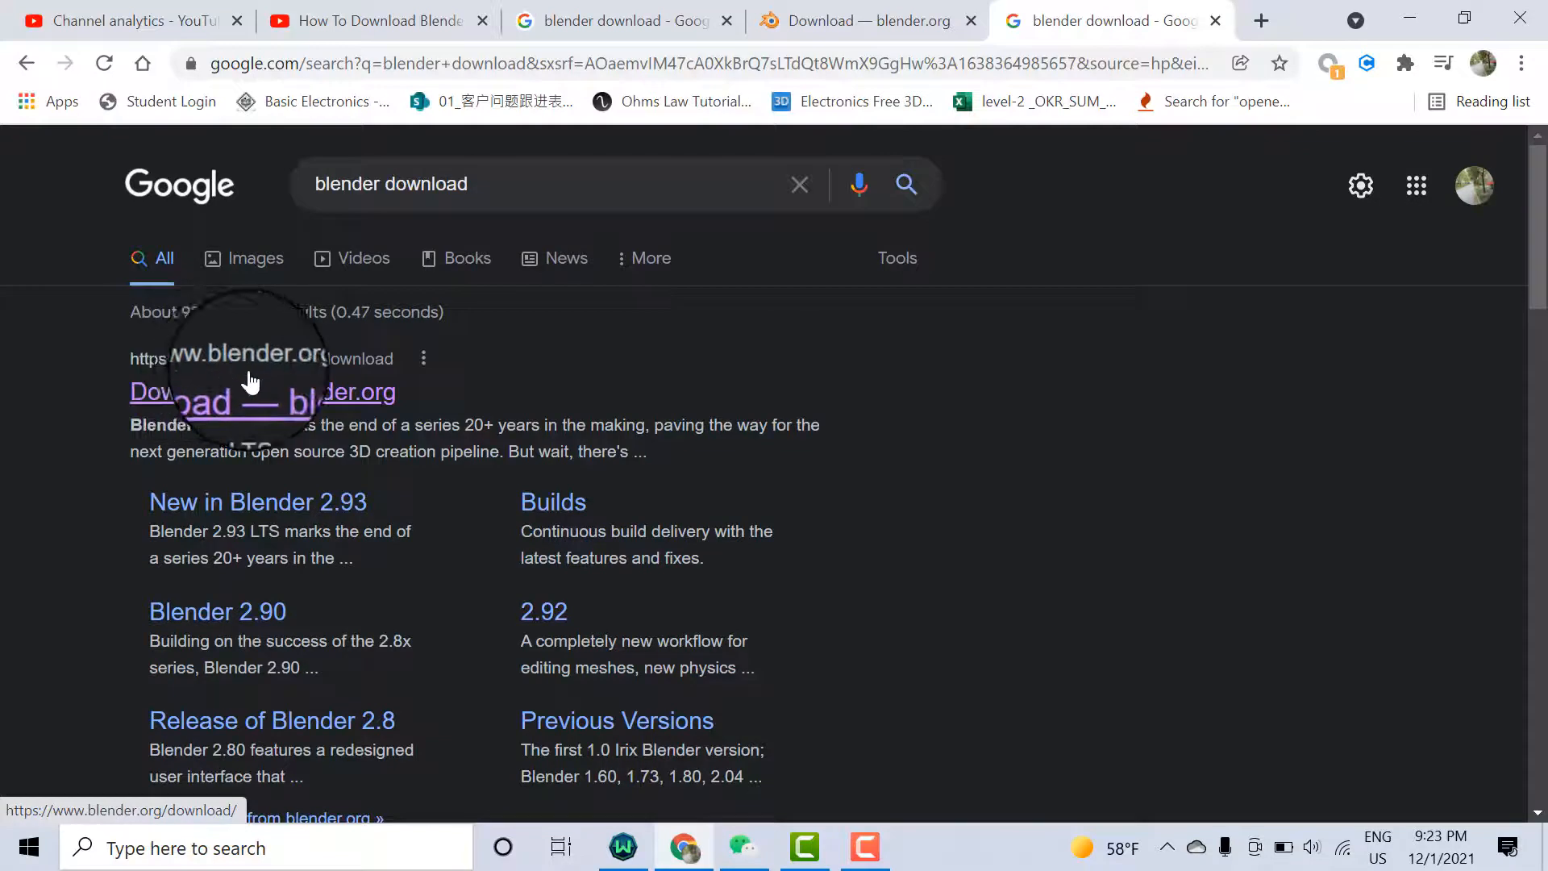
pyautogui.click(244, 392)
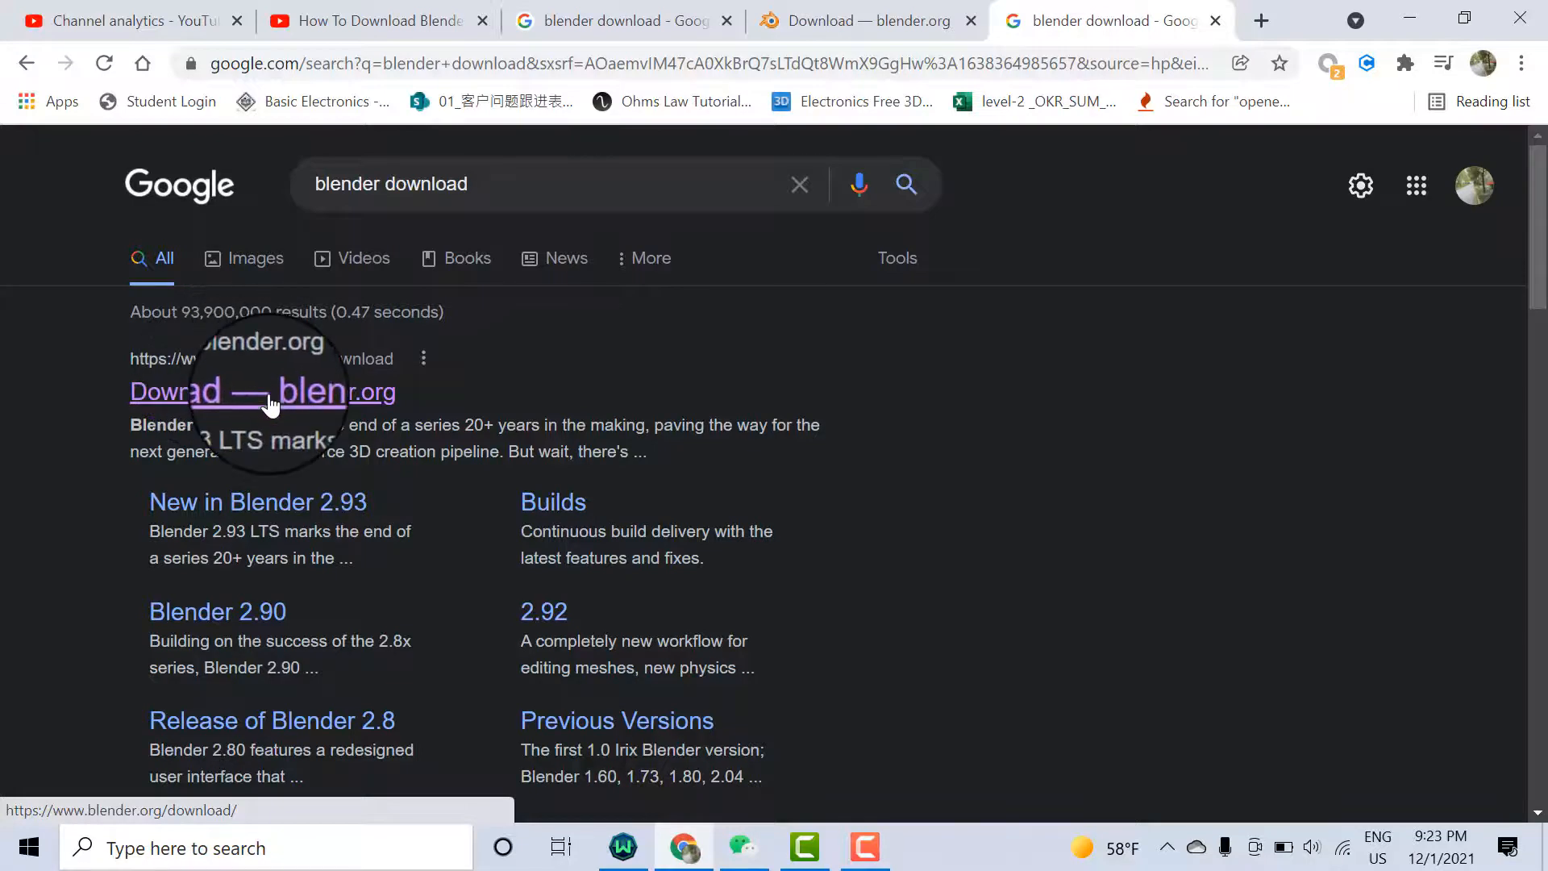
# Open the blender.org download result and start the Blender 2.93.6 download
pyautogui.click(261, 391)
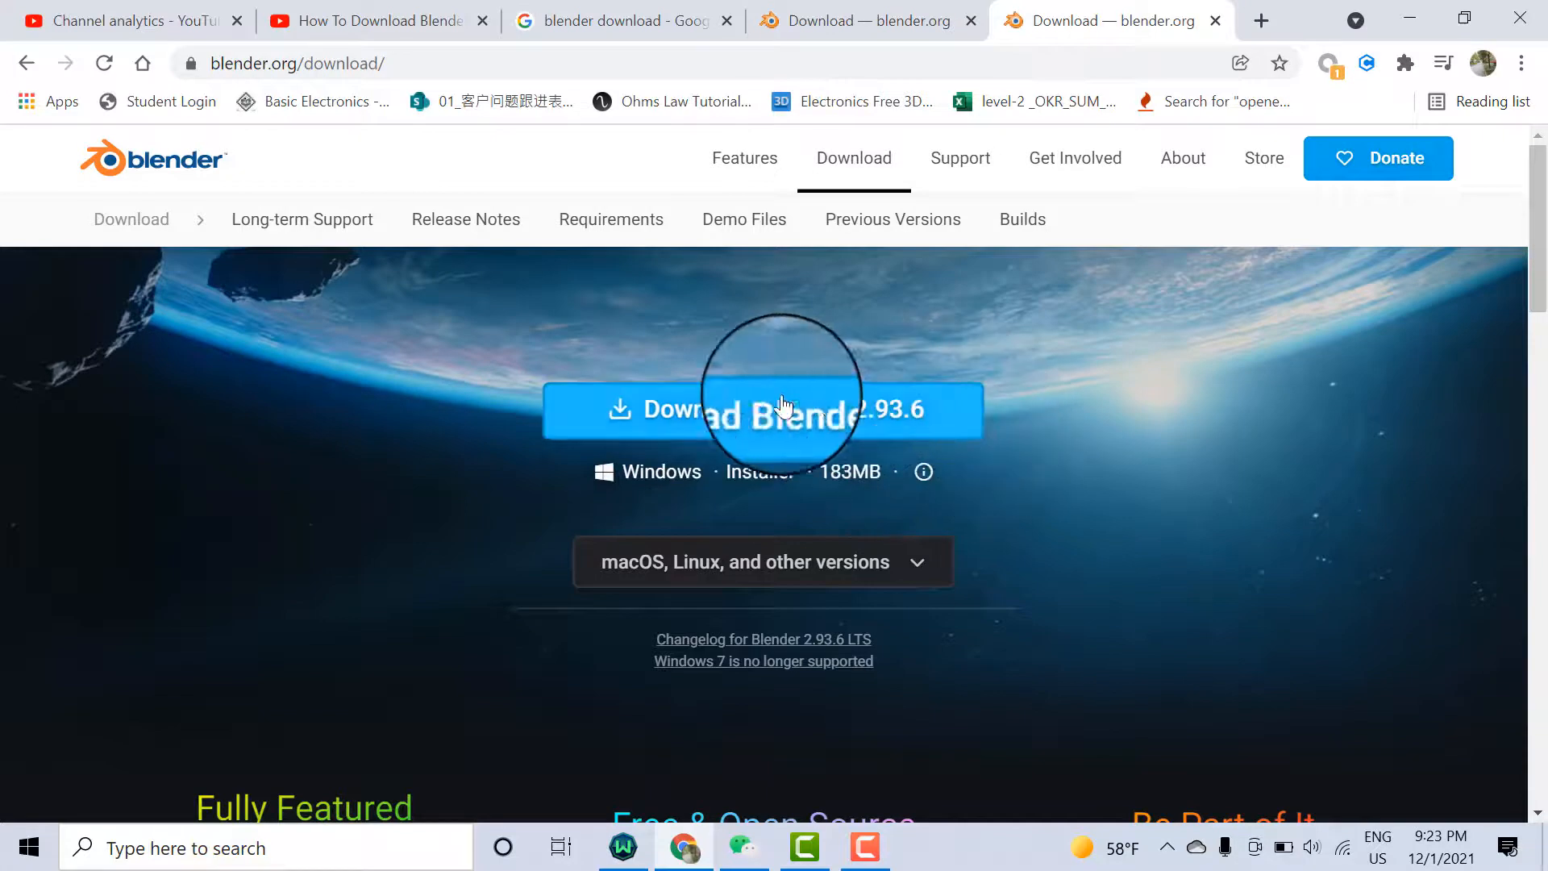
pyautogui.moveTo(900, 456)
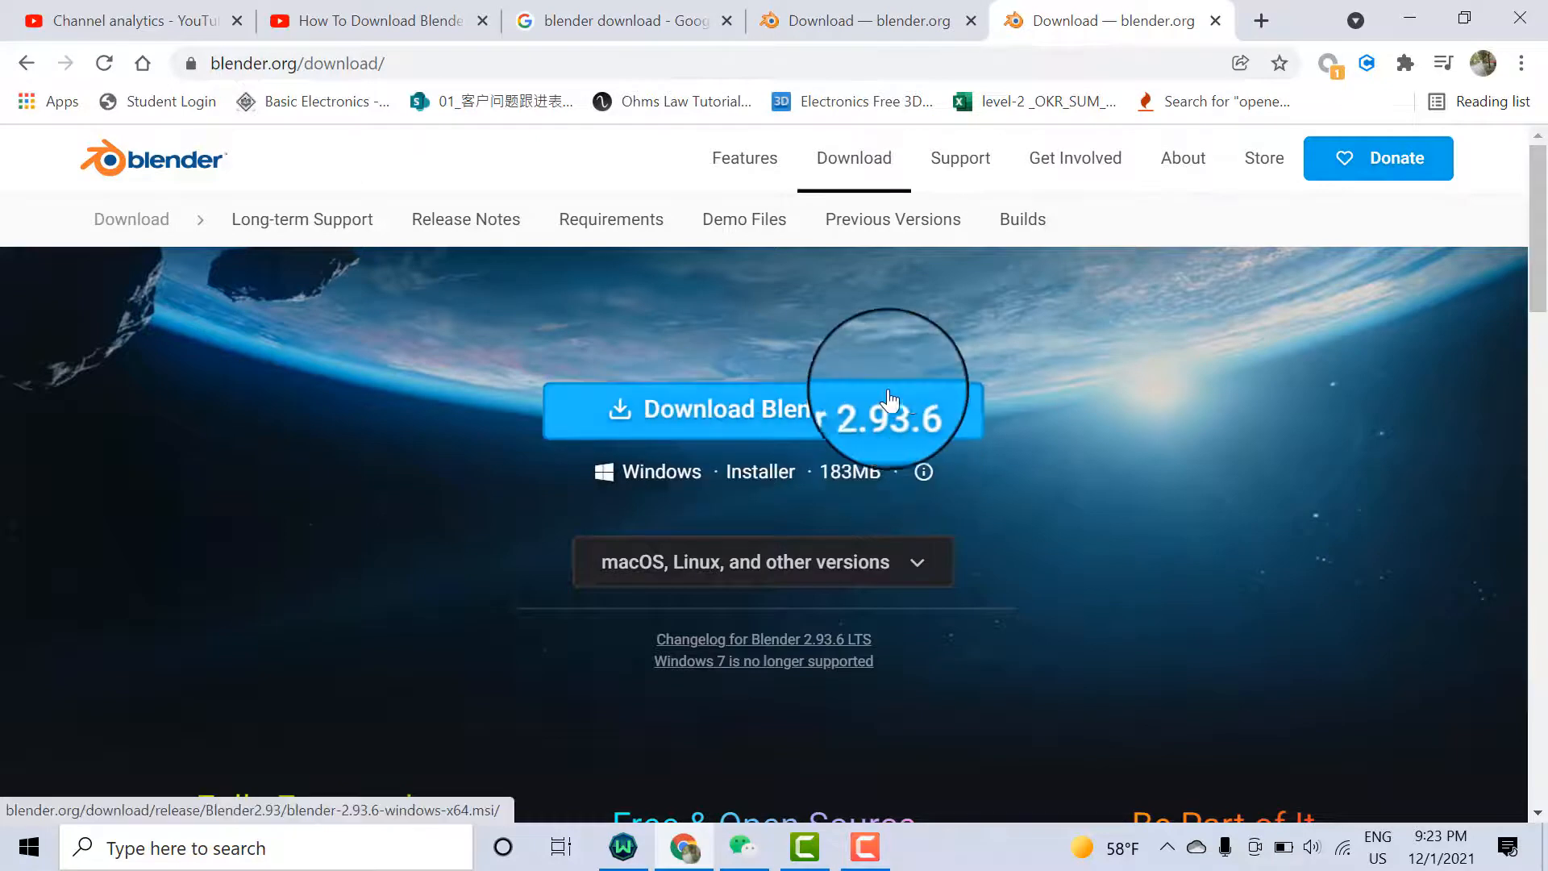
pyautogui.scroll(-3)
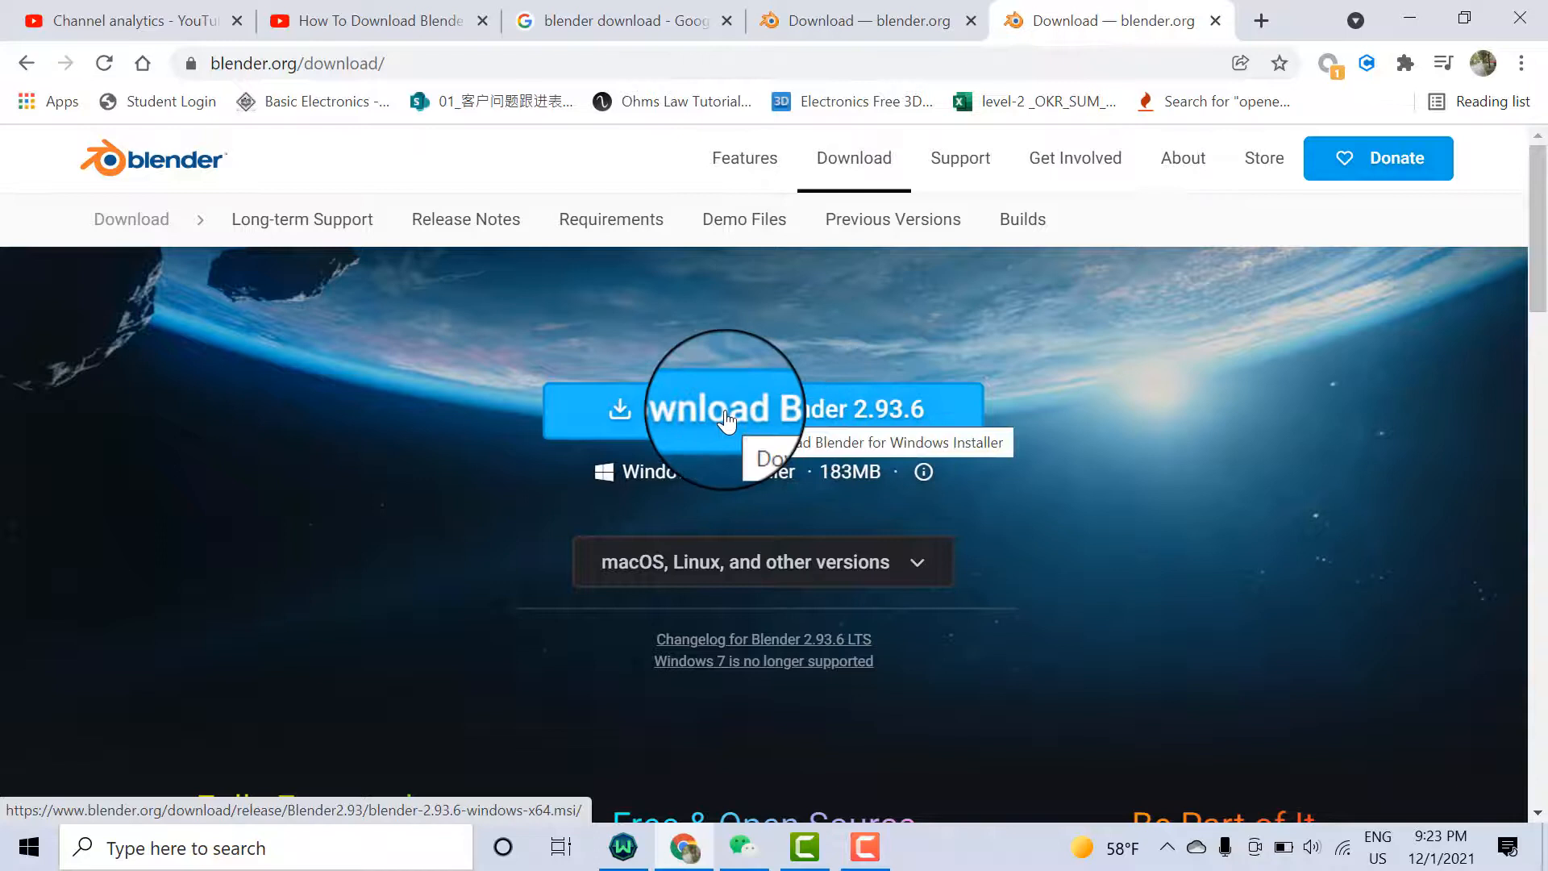
pyautogui.click(726, 409)
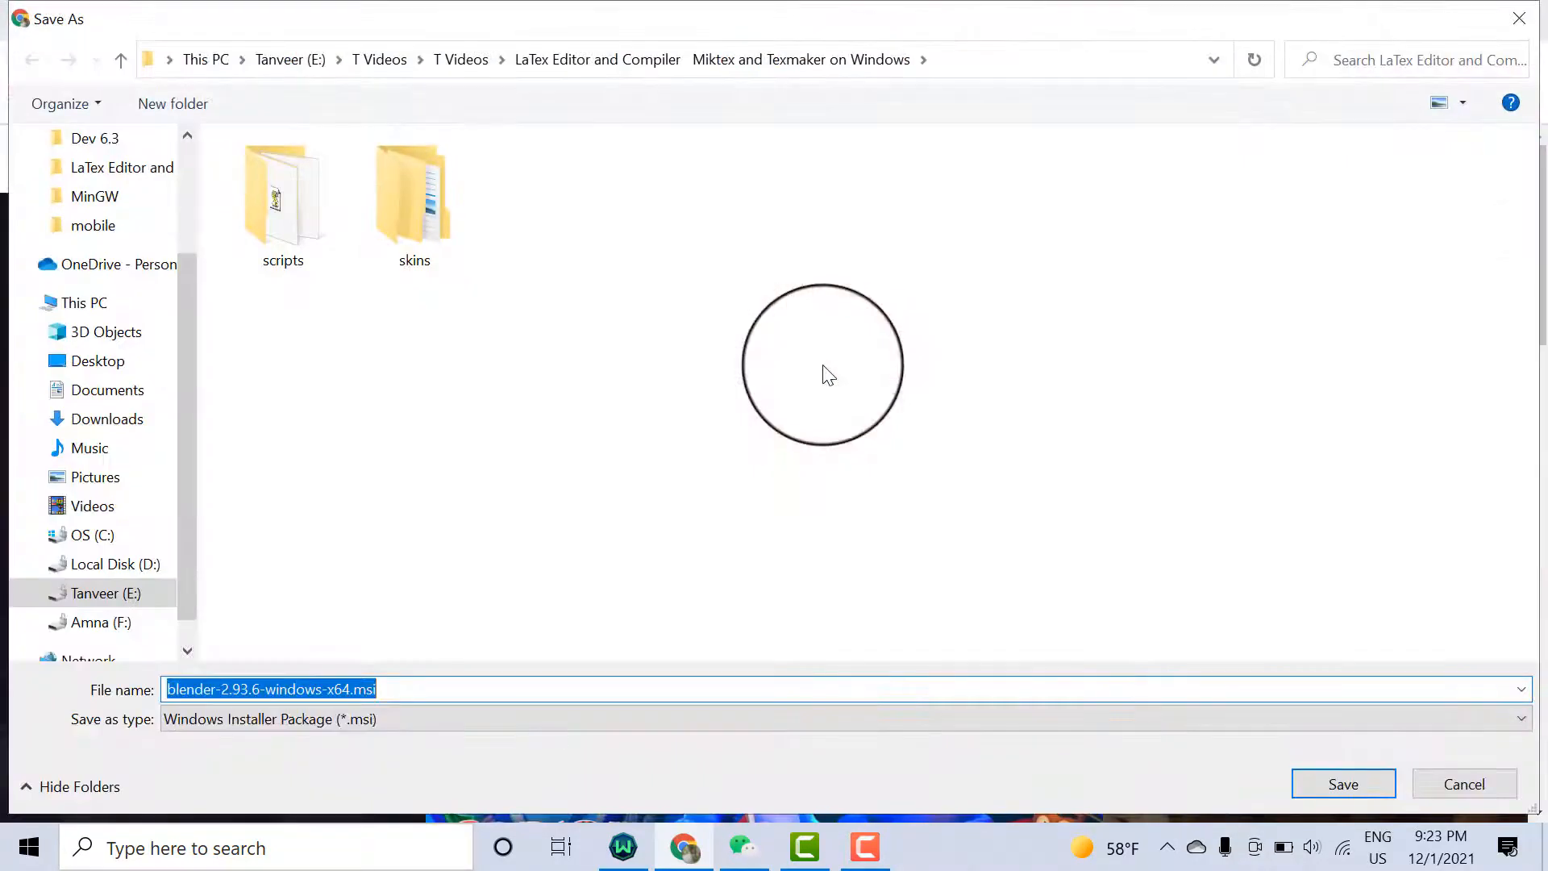
# Save blender-2.93.6-windows-x64.msi to the Desktop
pyautogui.click(98, 362)
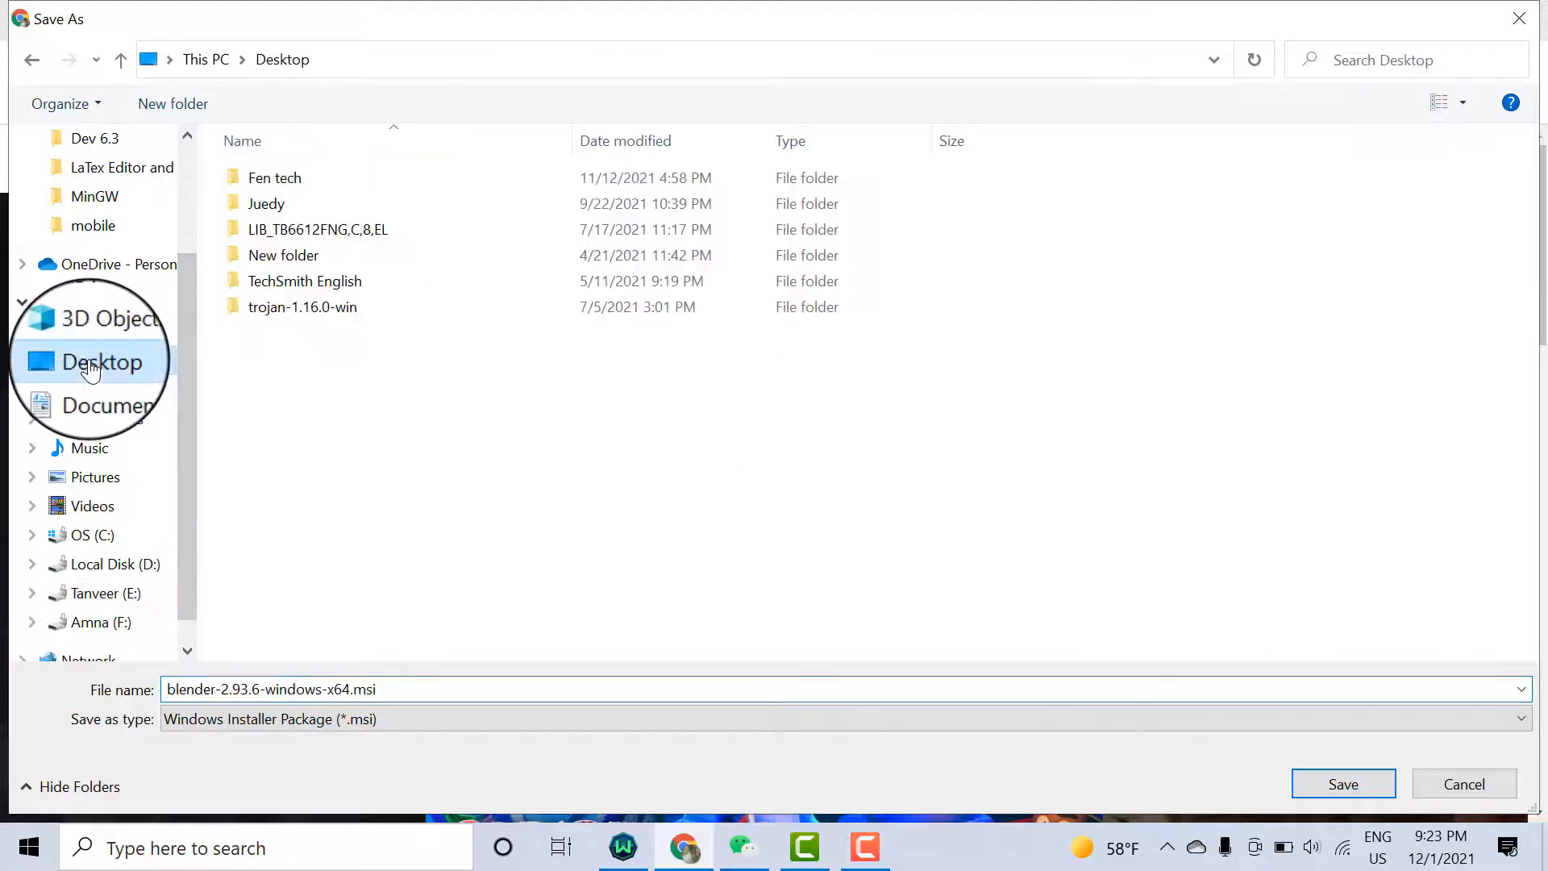
pyautogui.click(1341, 783)
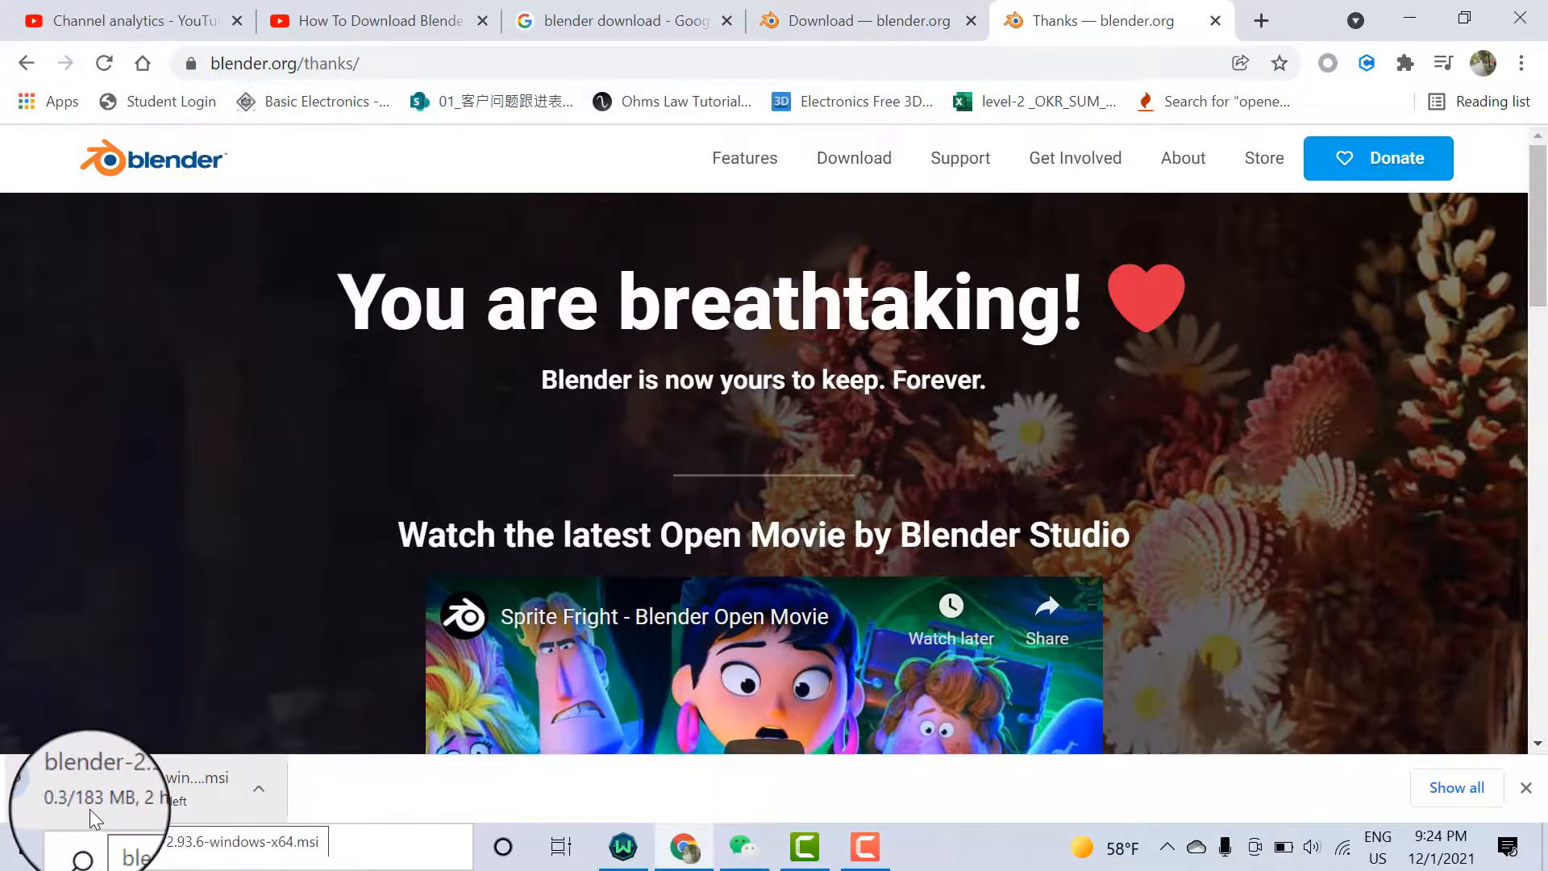
# Return to blender.org's download page and scroll through the macOS, Linux and Steam options
pyautogui.click(863, 20)
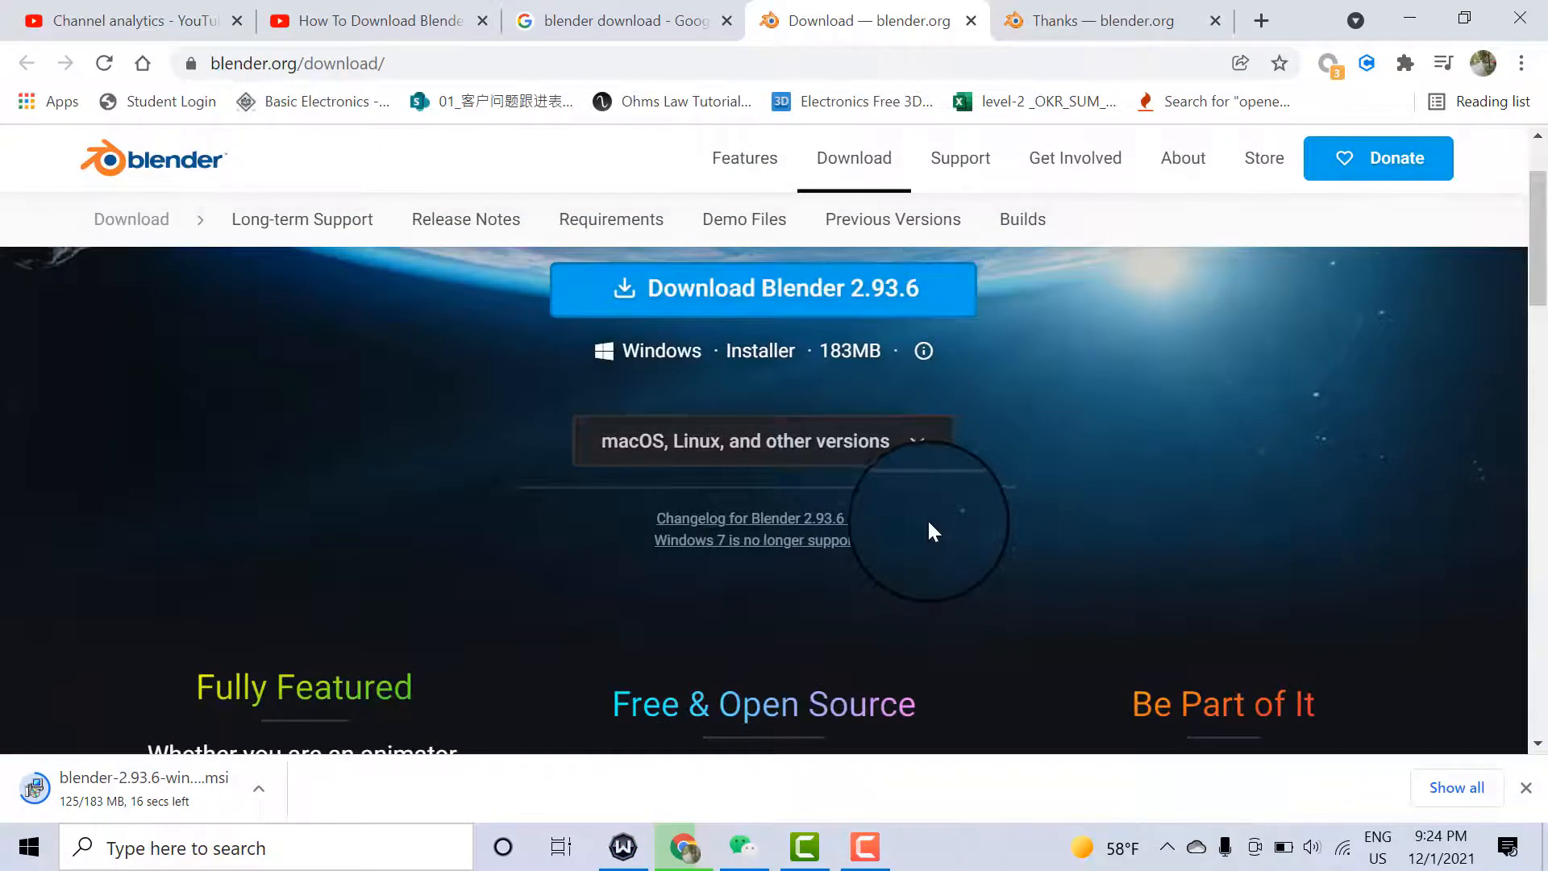
pyautogui.scroll(-3)
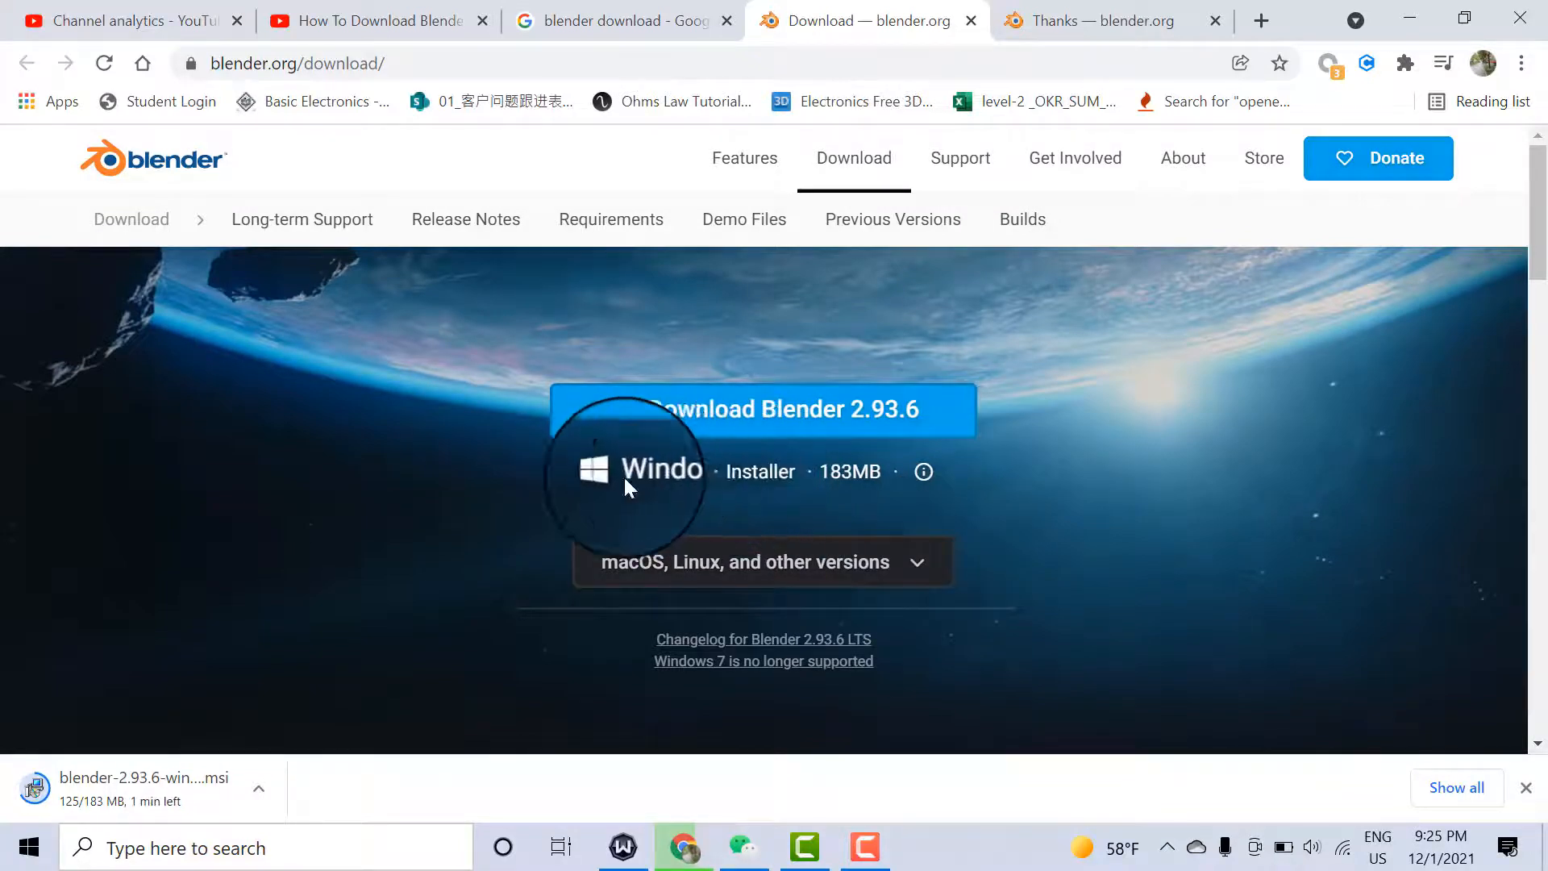
pyautogui.moveTo(889, 533)
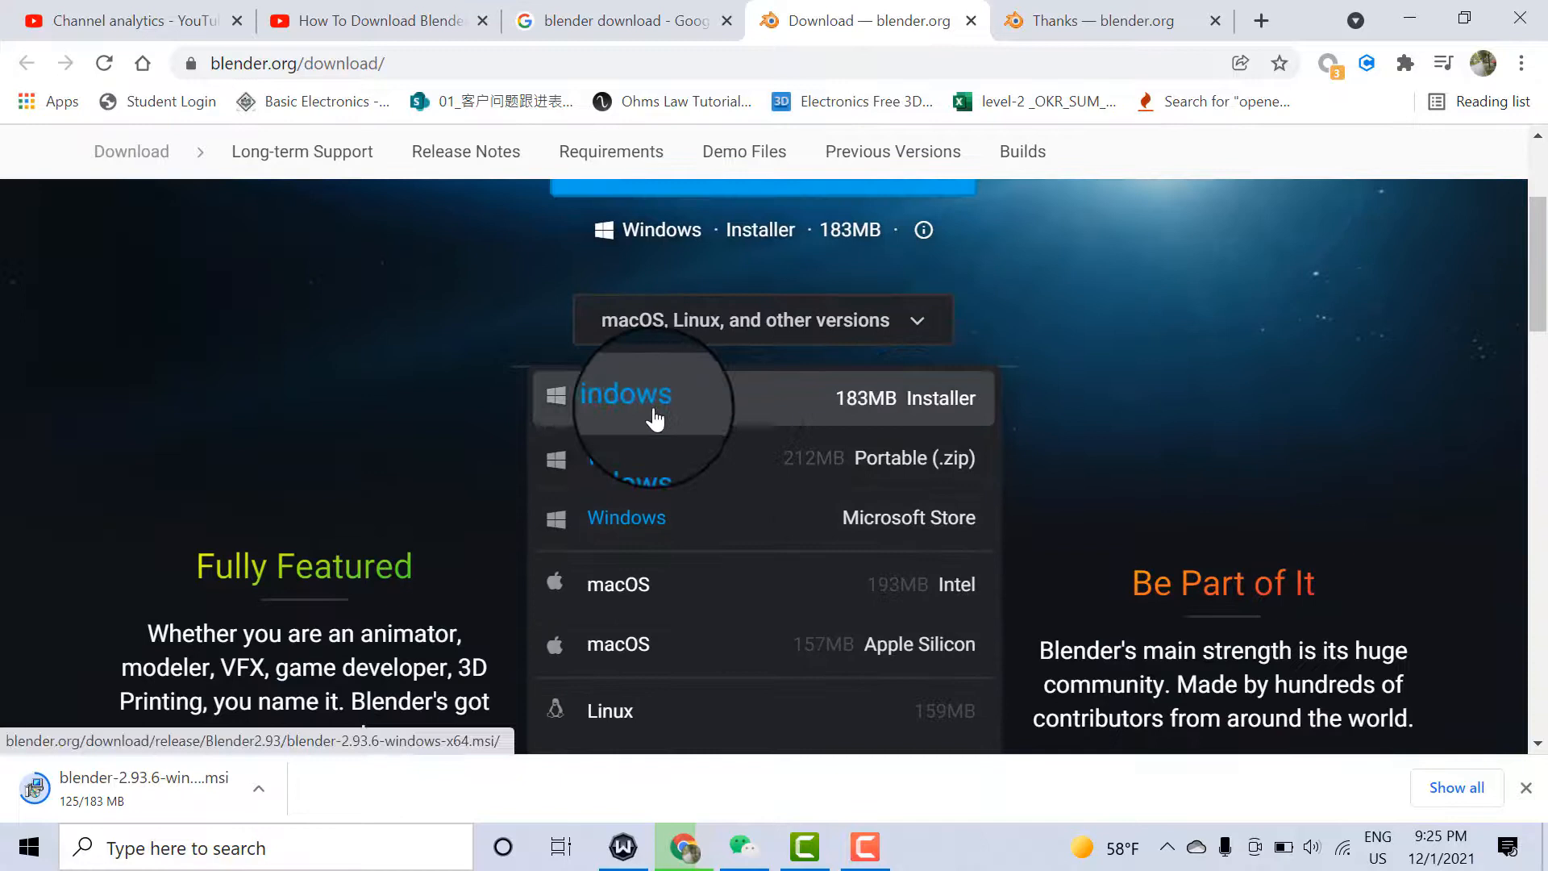
pyautogui.scroll(-3)
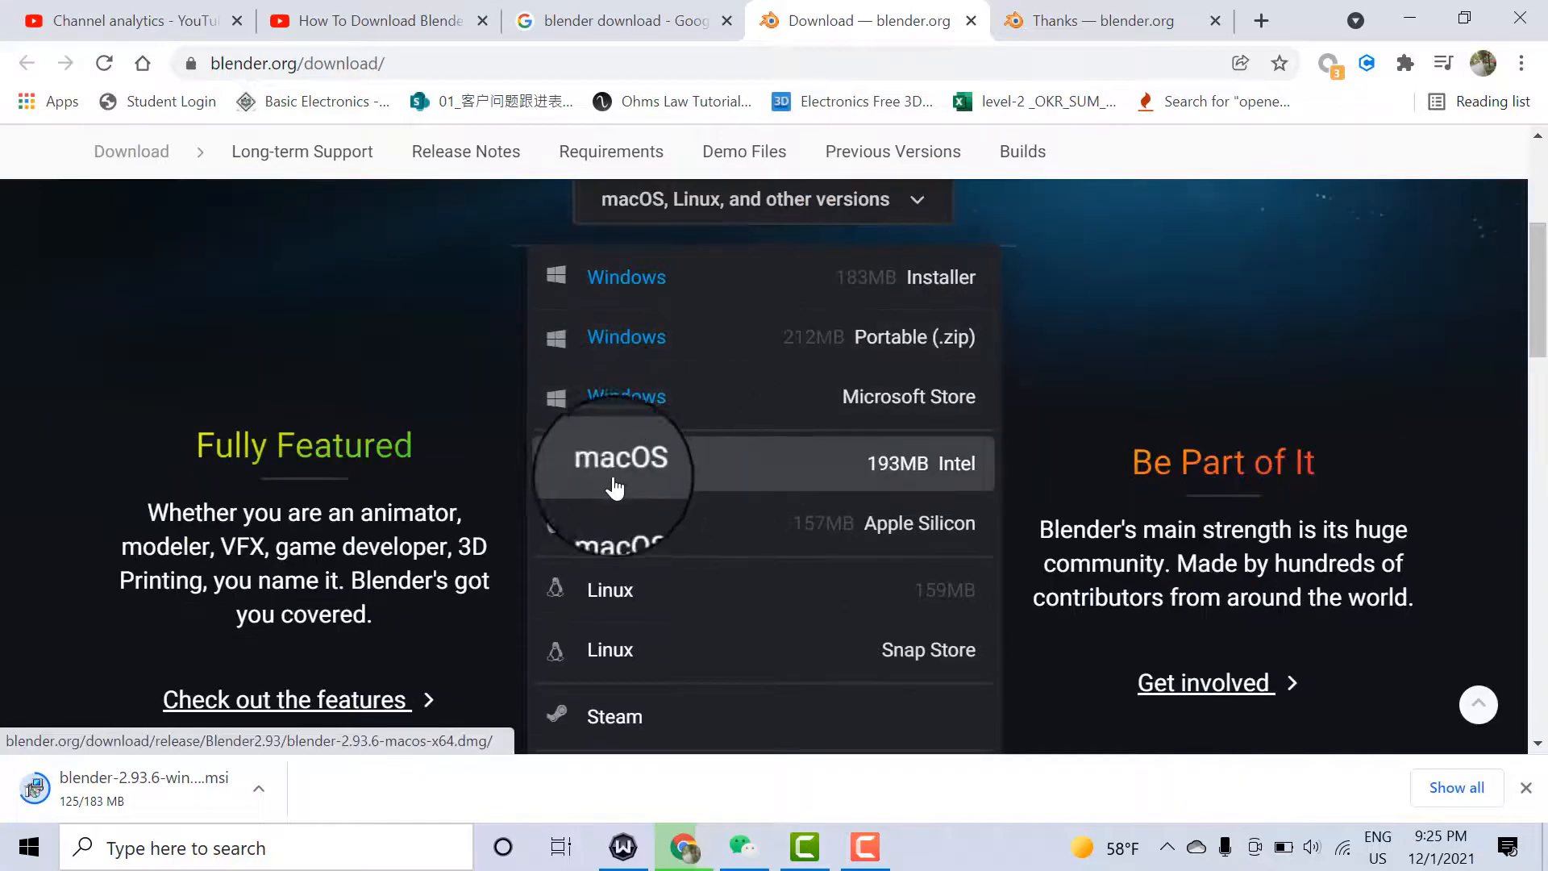
pyautogui.scroll(-3)
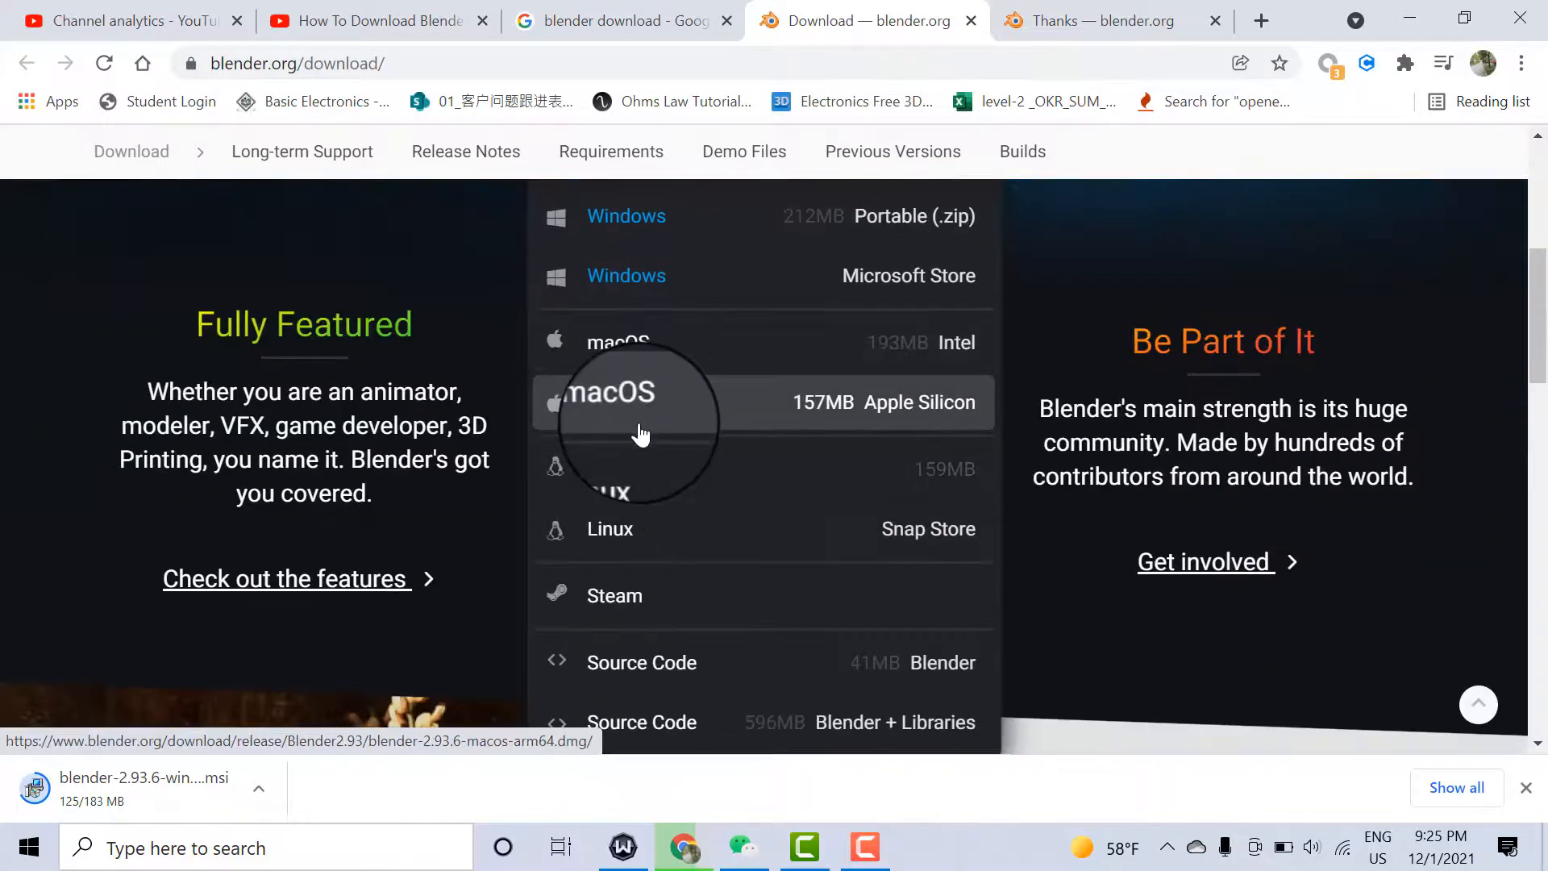
pyautogui.moveTo(616, 562)
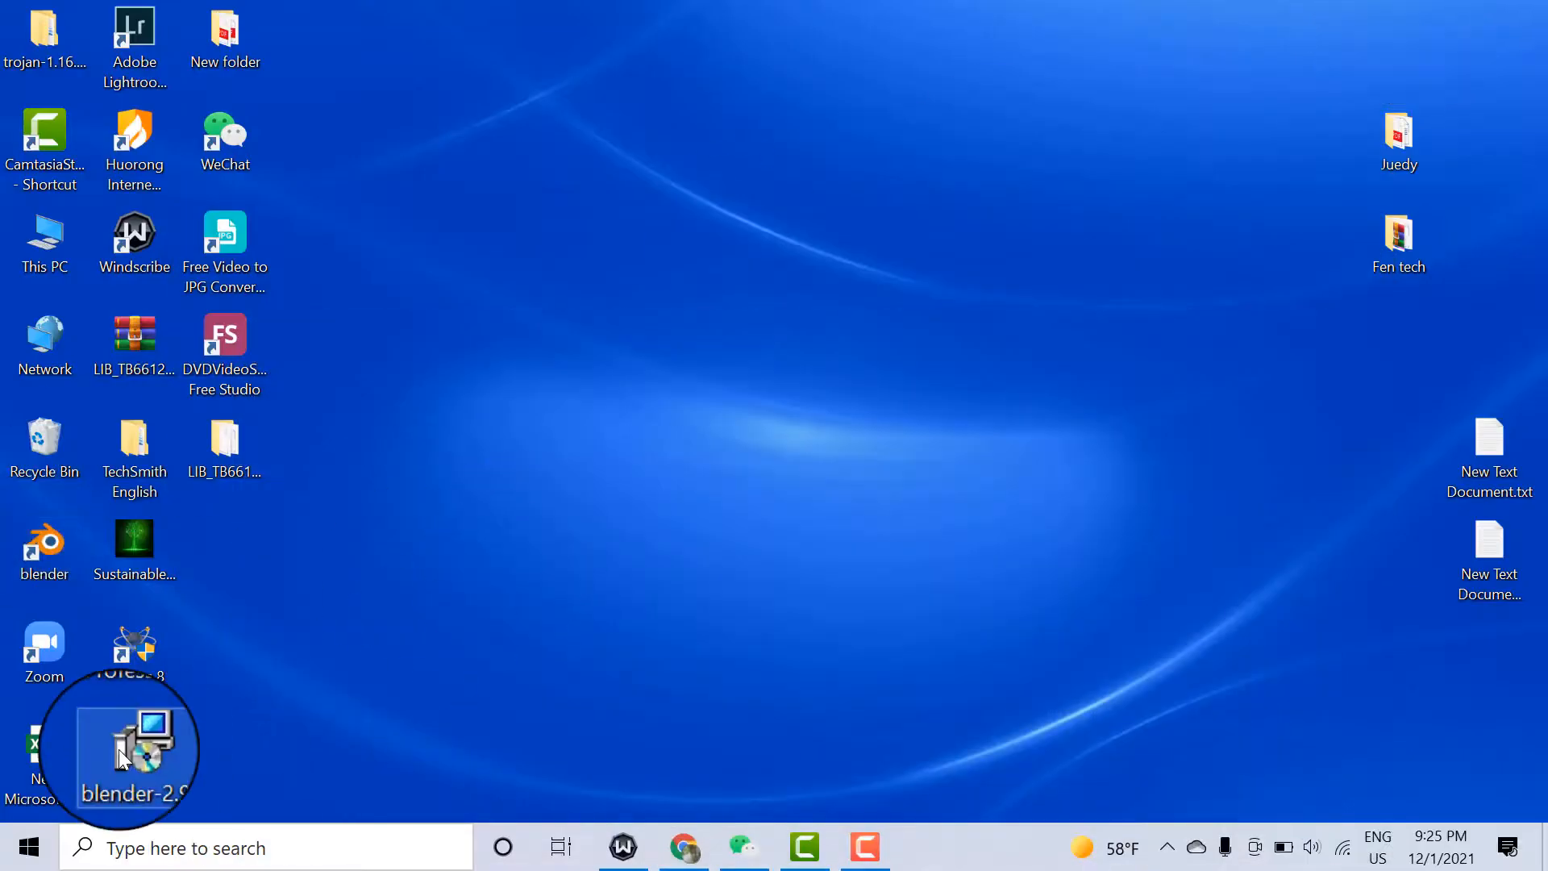
# Move blender-2.93.6-windows-x64.msi to the desktop centre and run it
pyautogui.moveTo(126, 751); pyautogui.dragTo(678, 294)
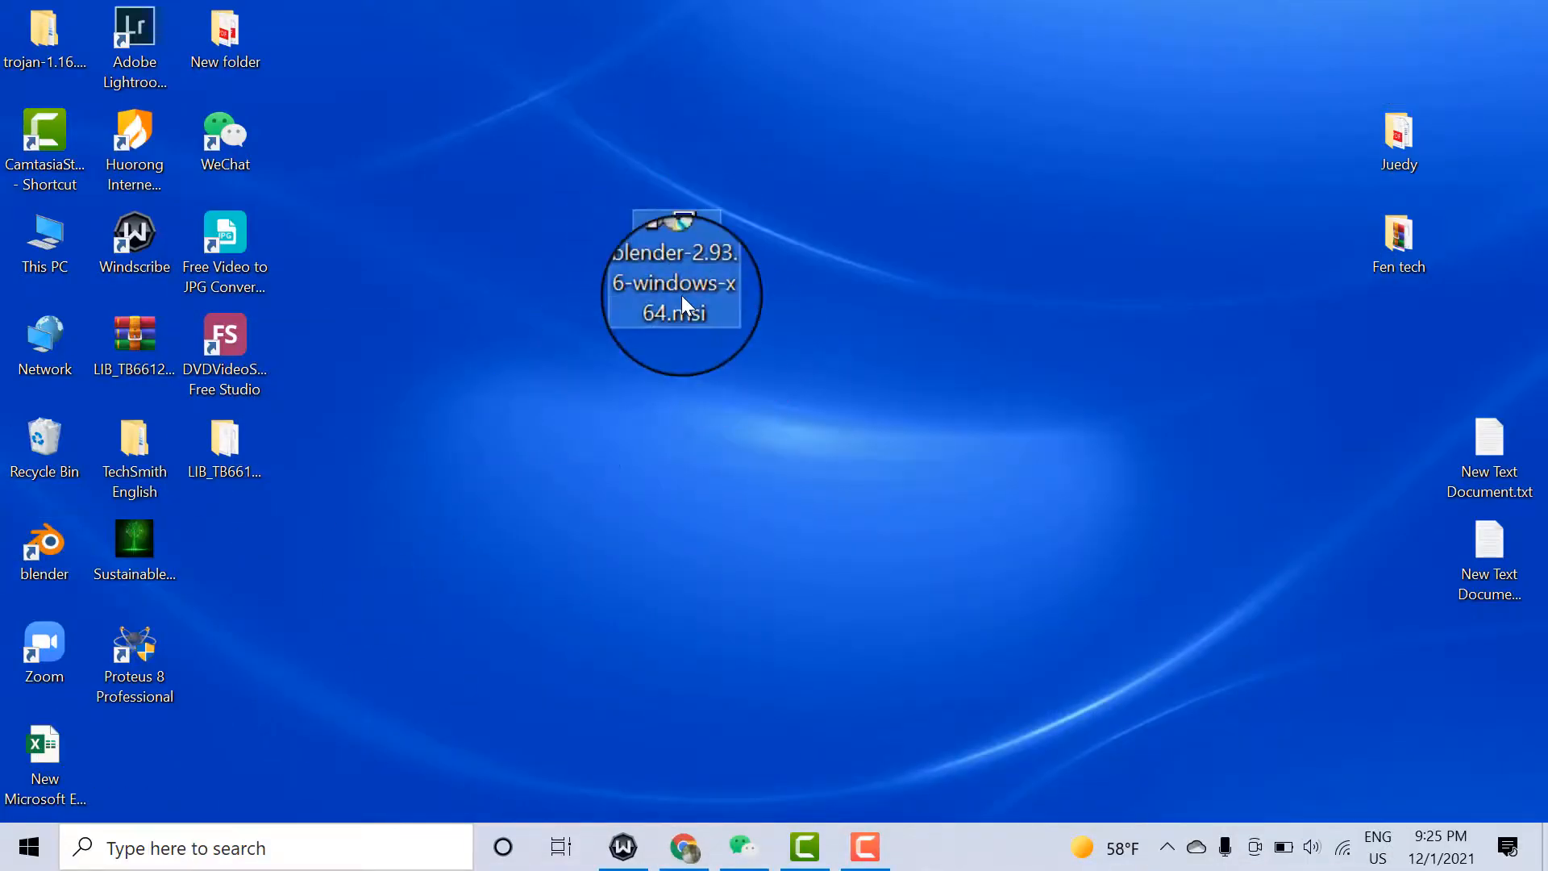
pyautogui.moveTo(711, 287)
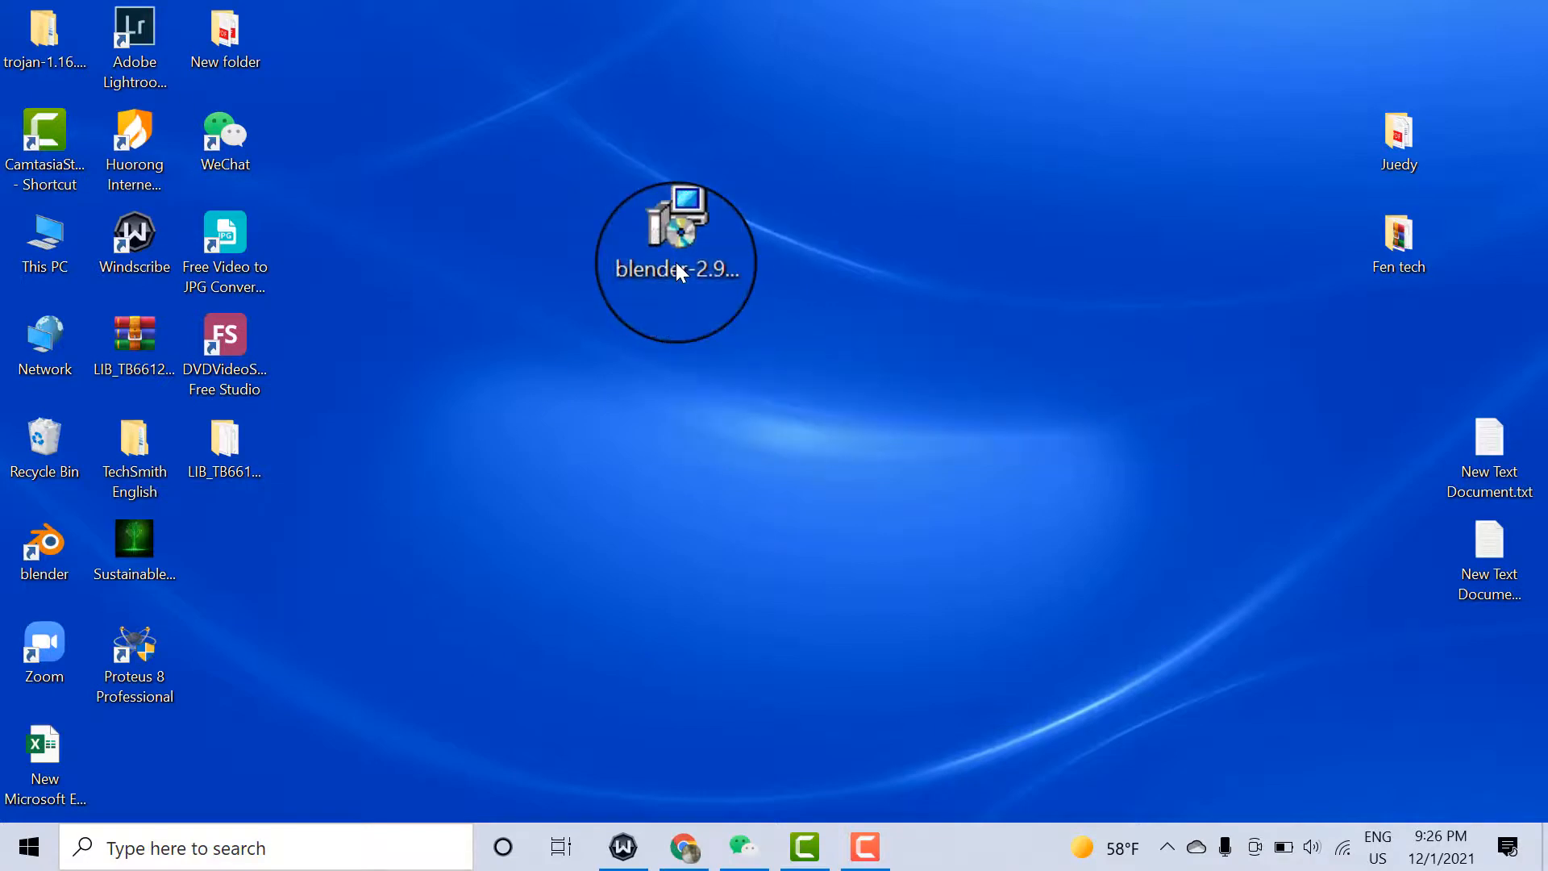
pyautogui.doubleClick(676, 237)
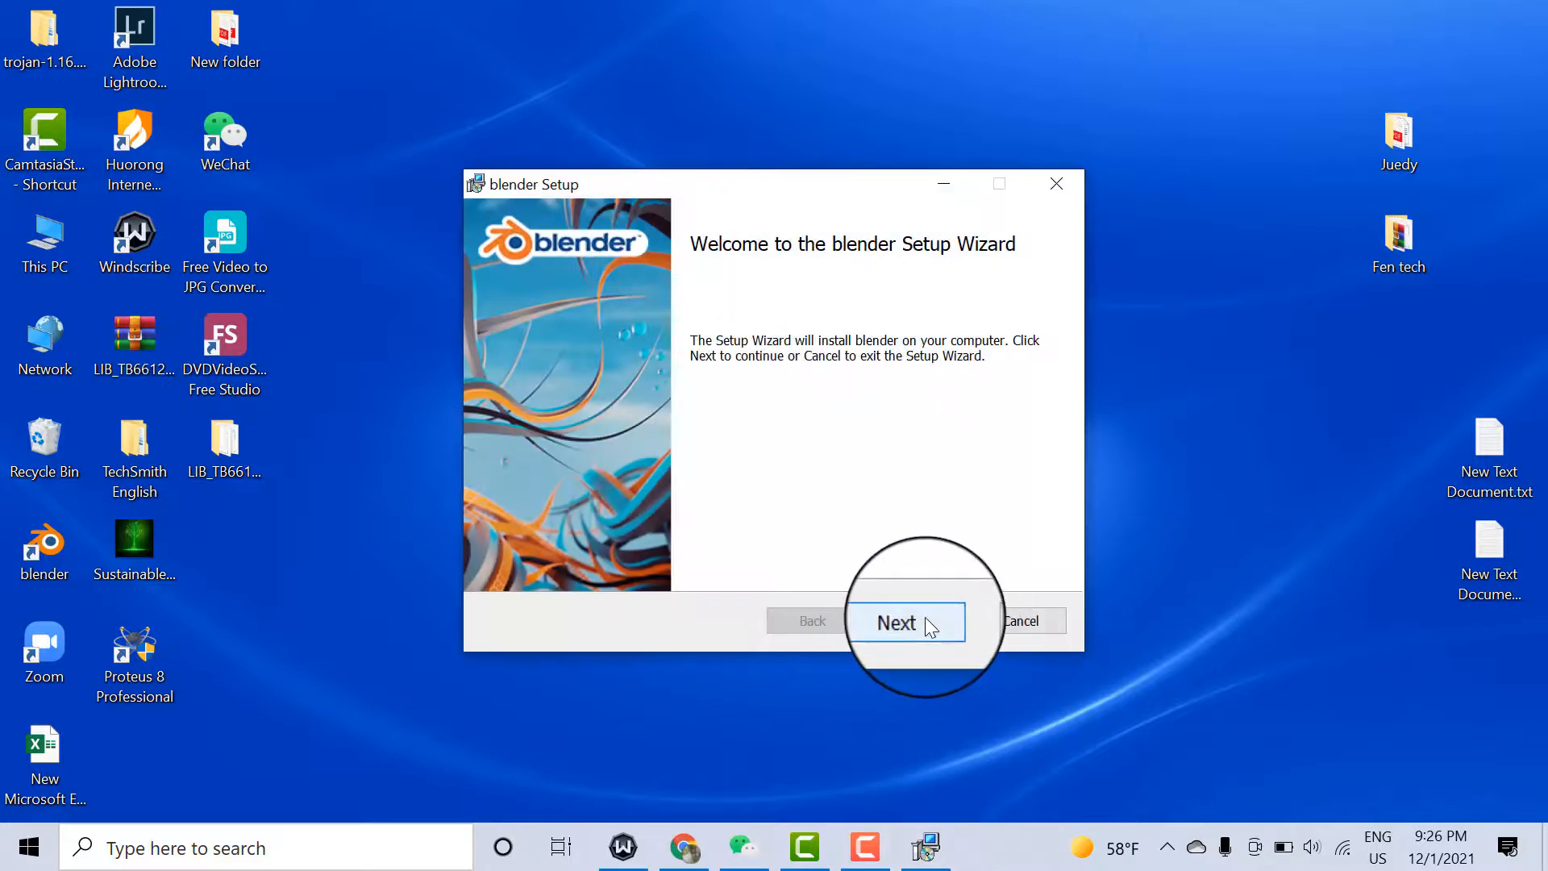
# Accept the license, keep default features and location, install Blender 2.93.6, and finish
pyautogui.click(896, 622)
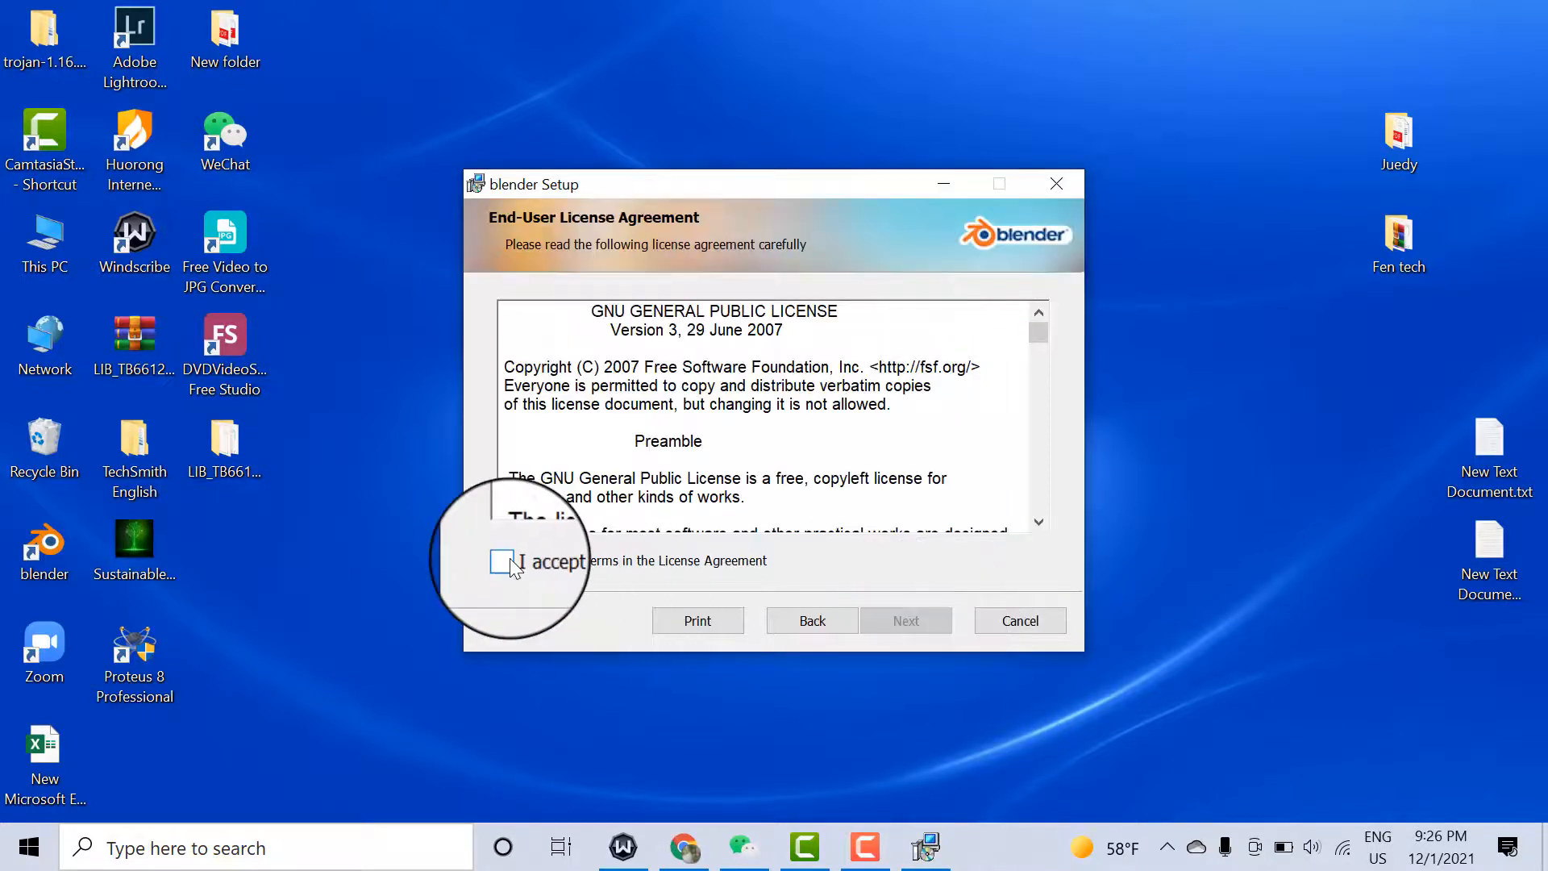
pyautogui.click(504, 559)
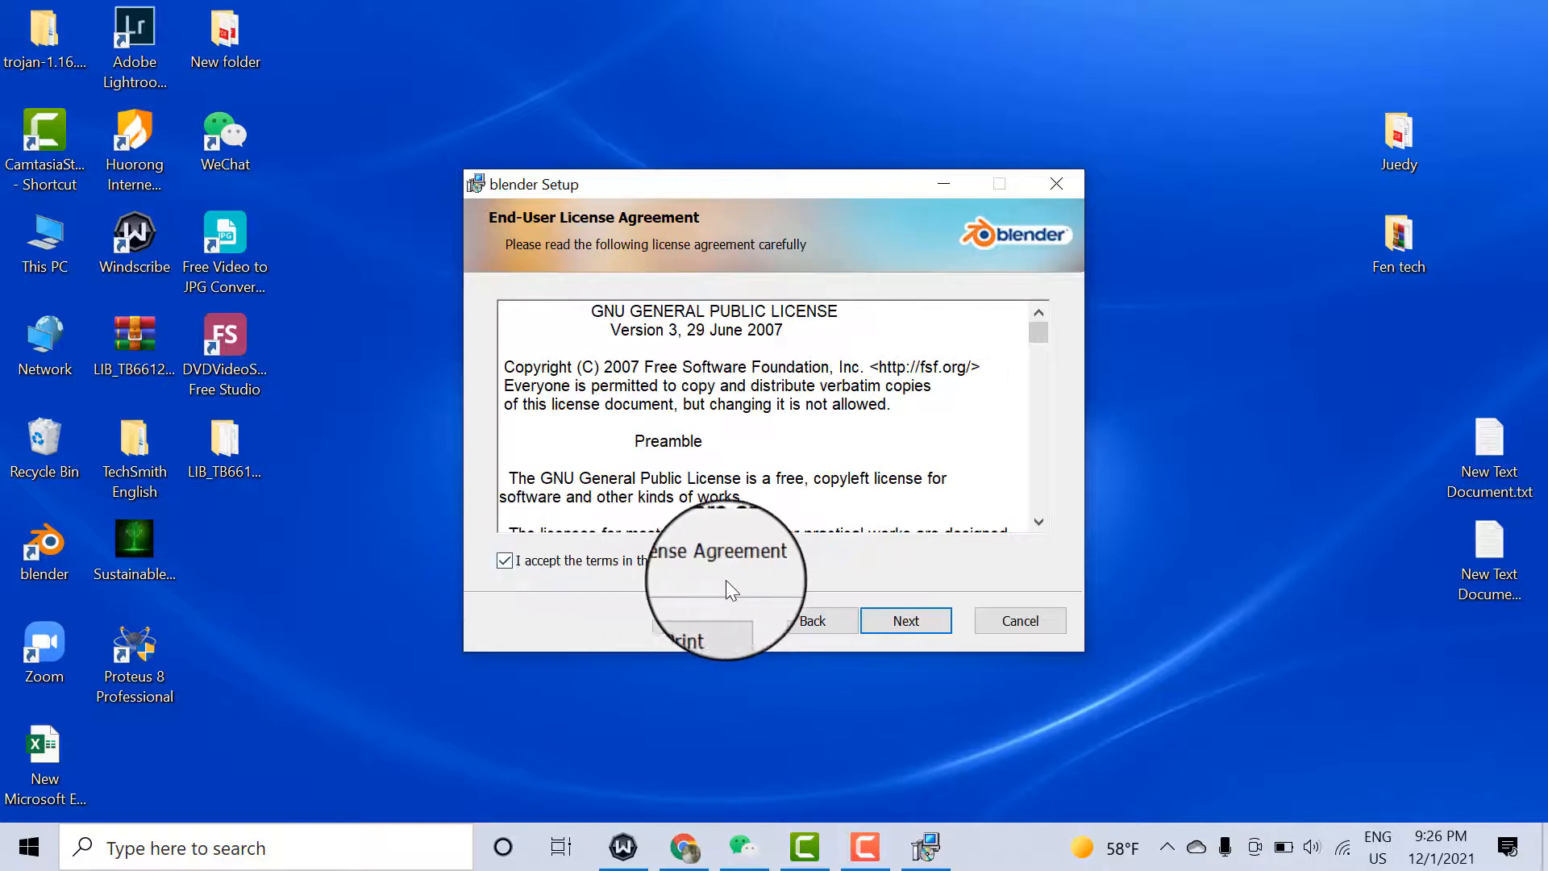
pyautogui.click(905, 620)
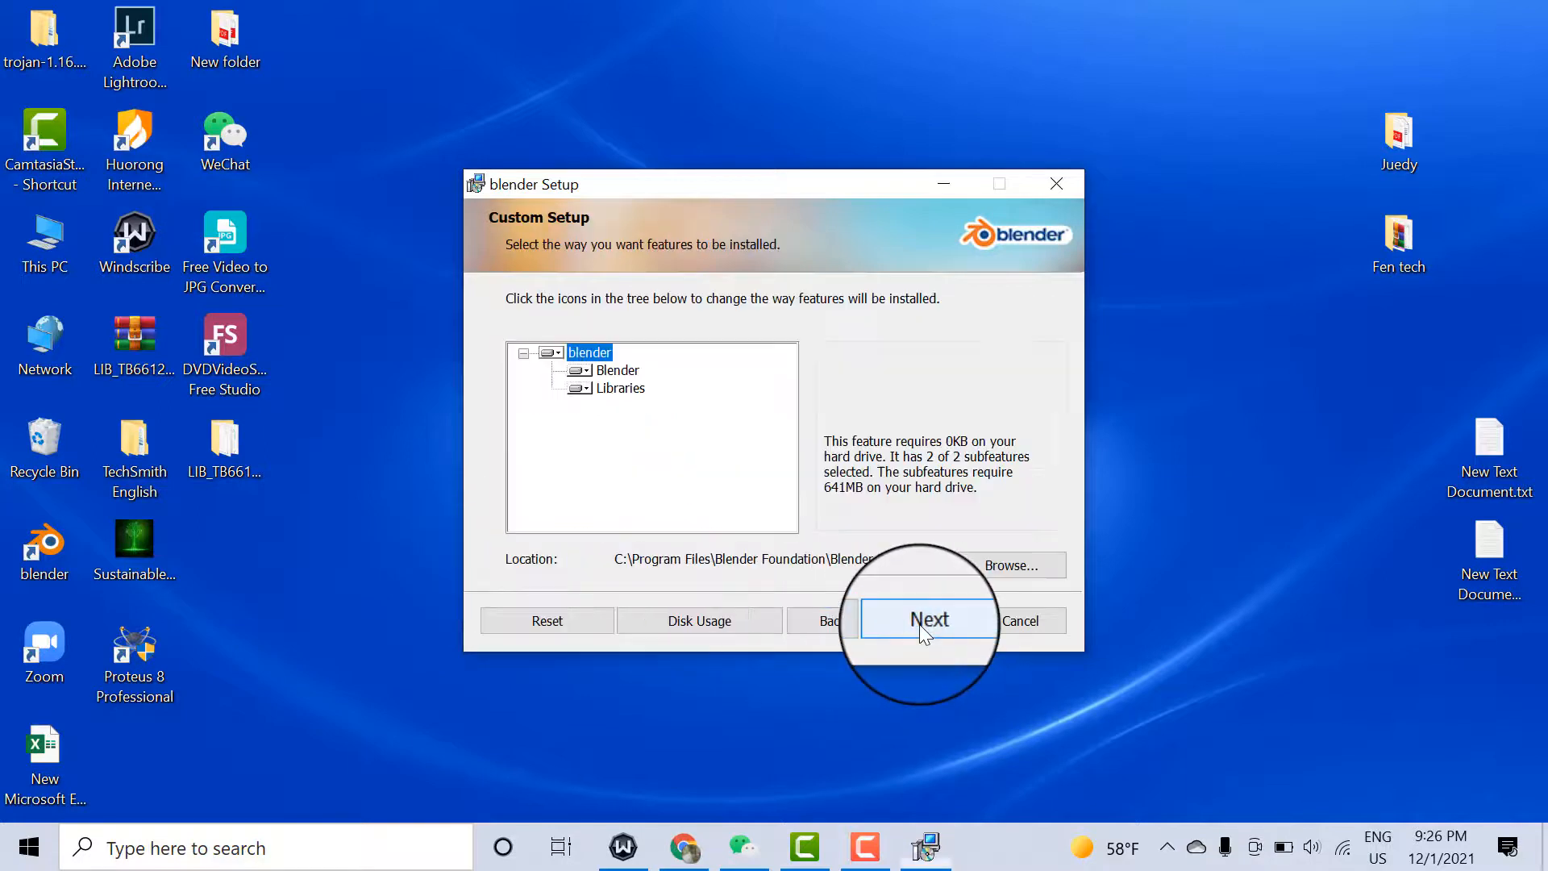
pyautogui.click(929, 620)
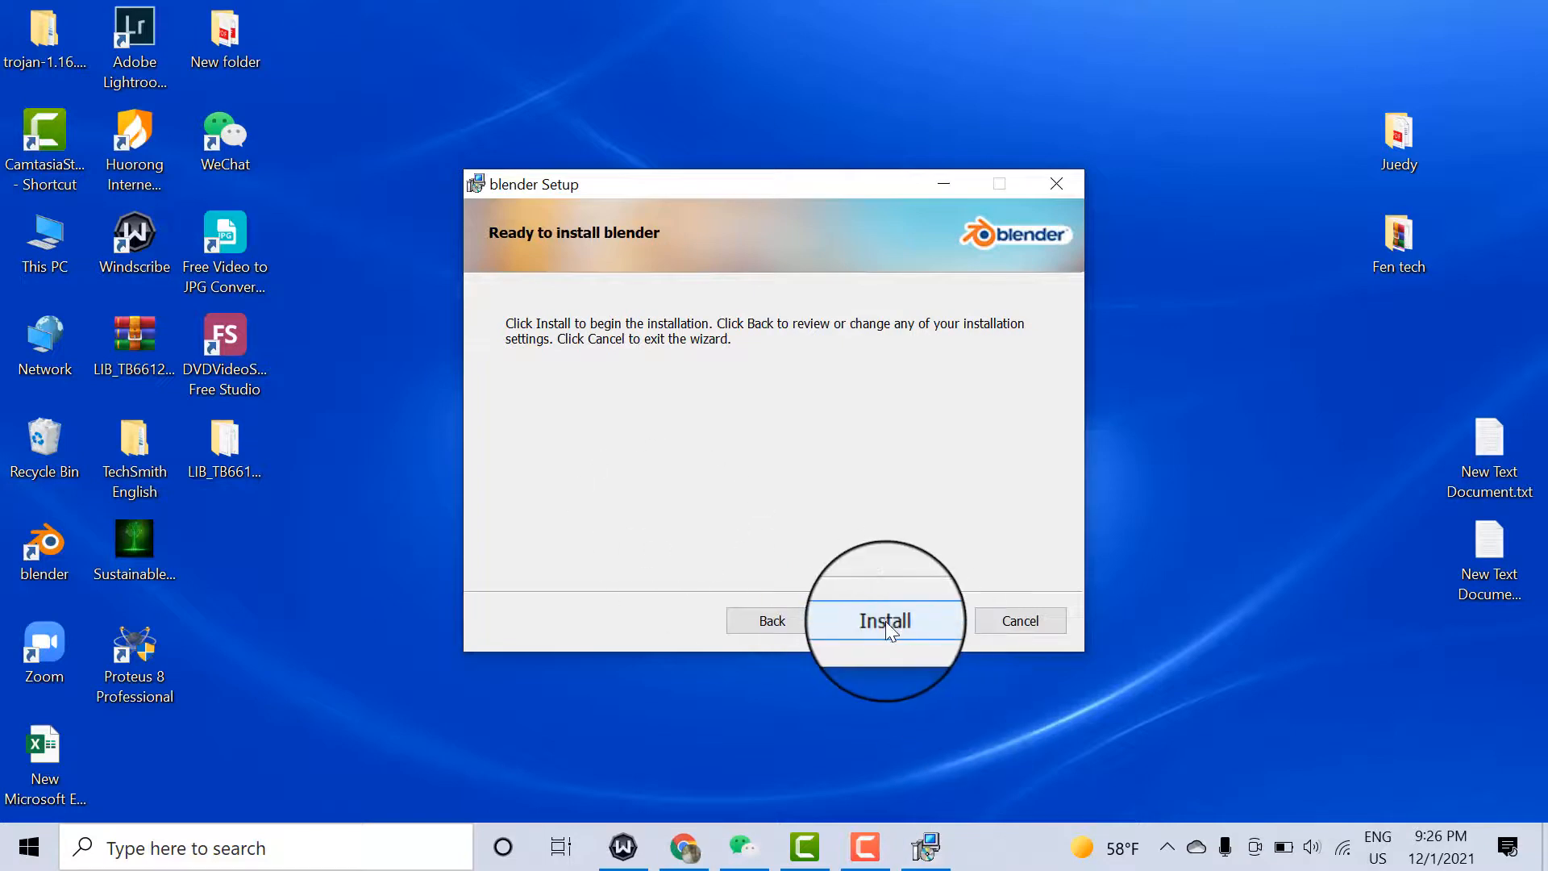
pyautogui.click(884, 620)
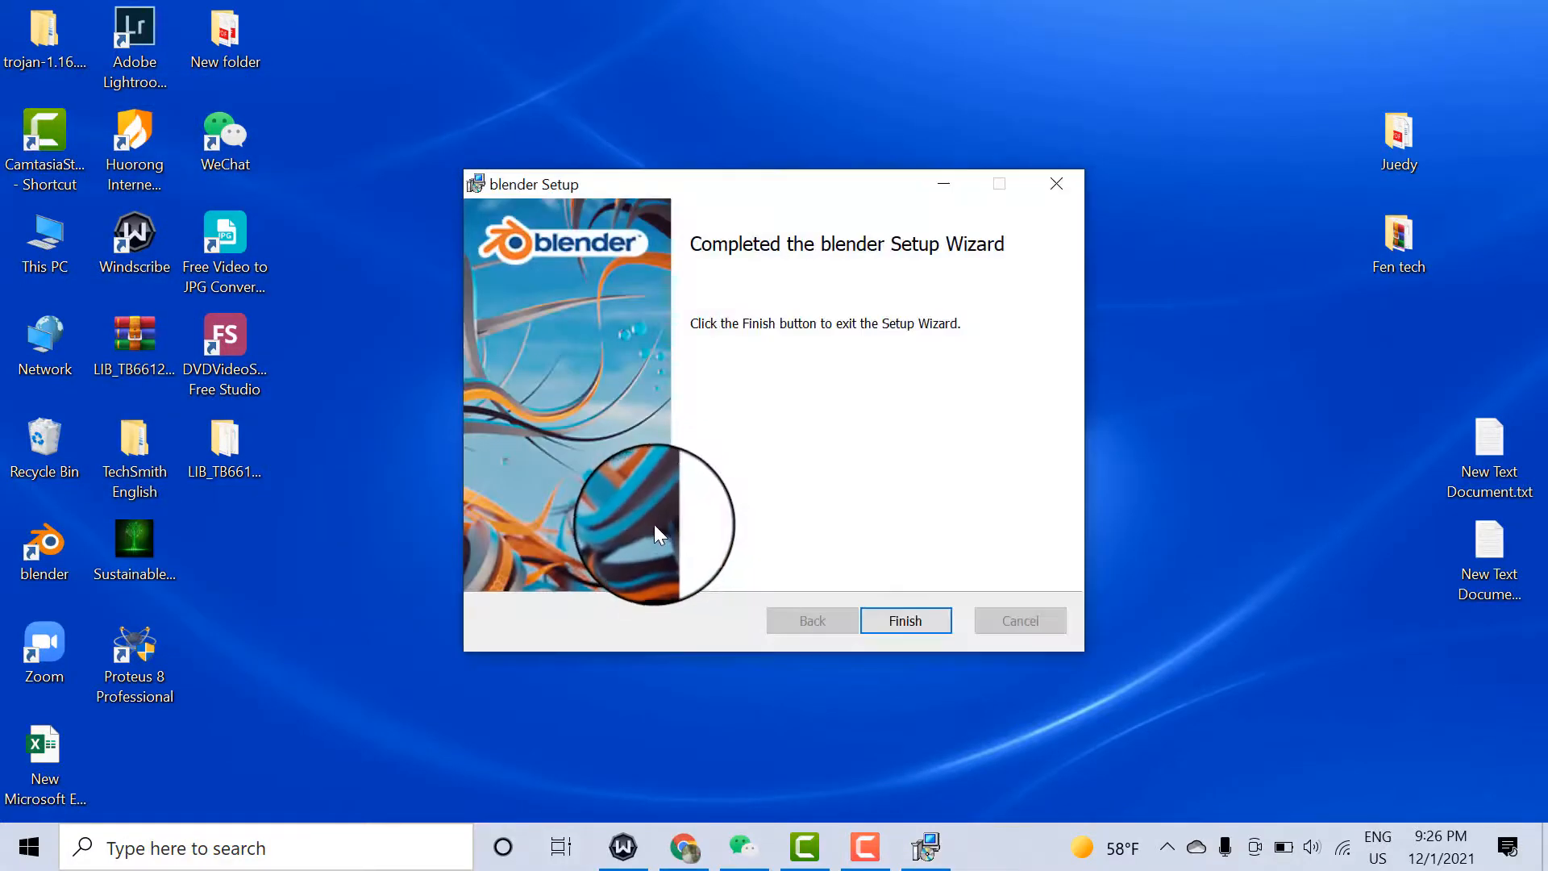
pyautogui.click(905, 620)
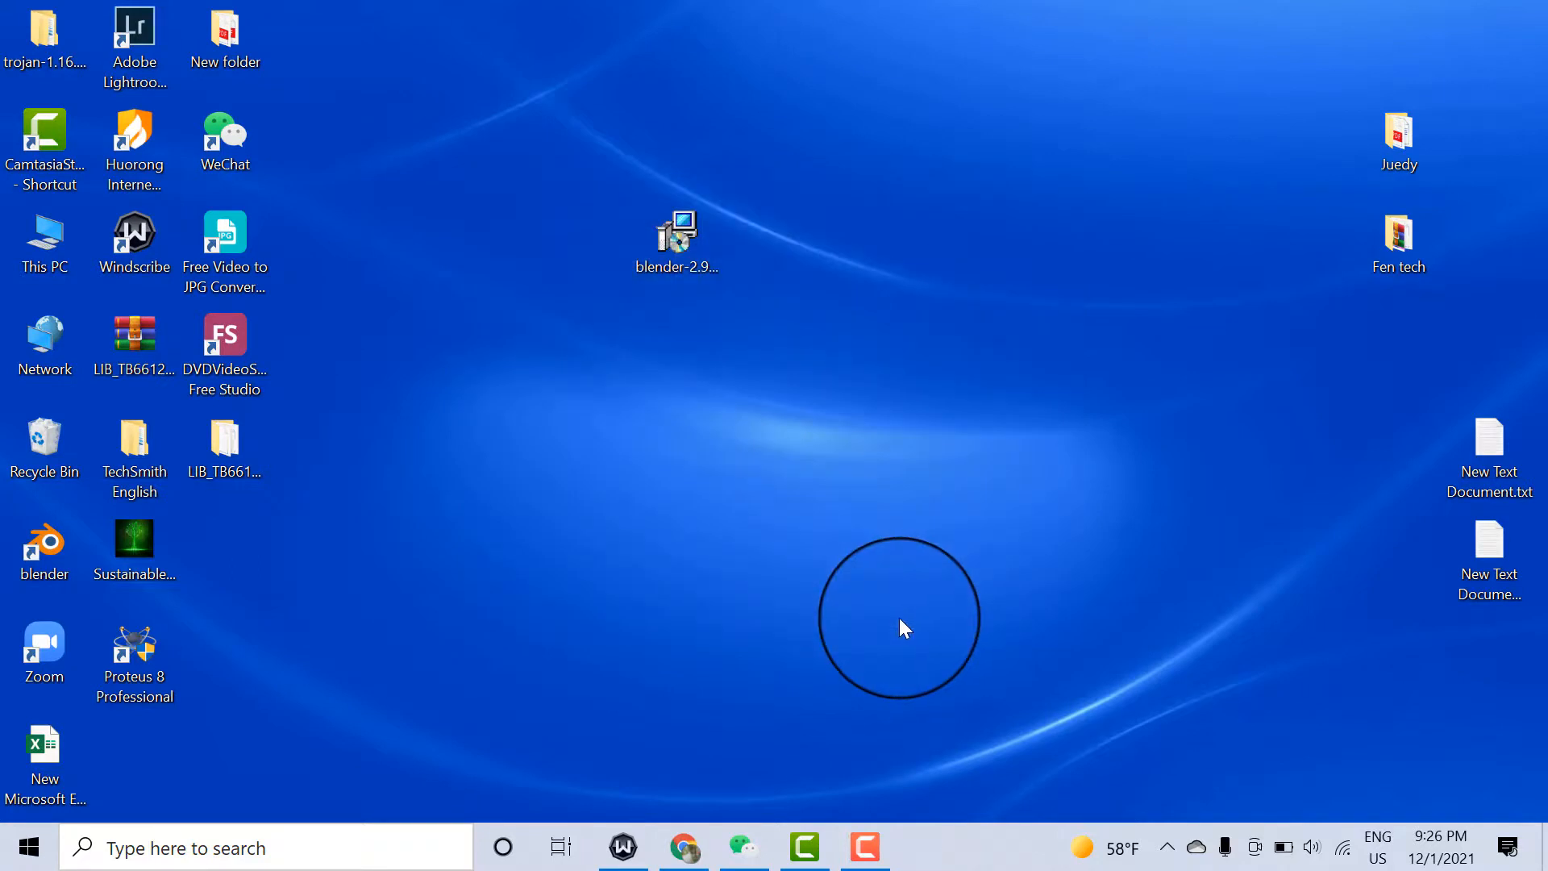
pyautogui.moveTo(740, 687)
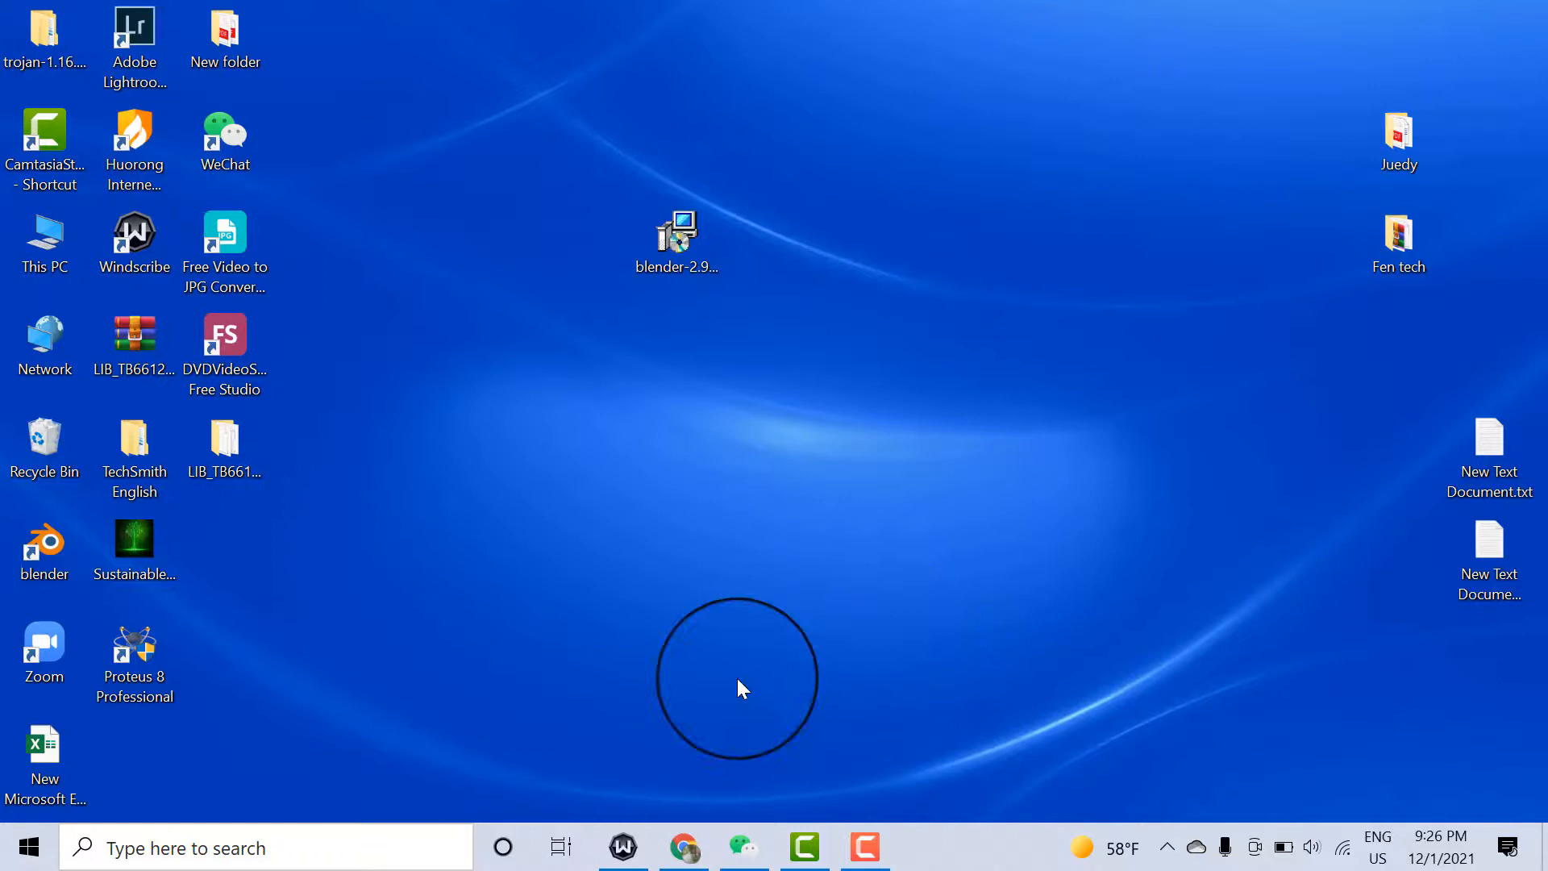
# Search Windows for 'ble' and launch the Blender app
pyautogui.click(676, 237)
pyautogui.write('ble')
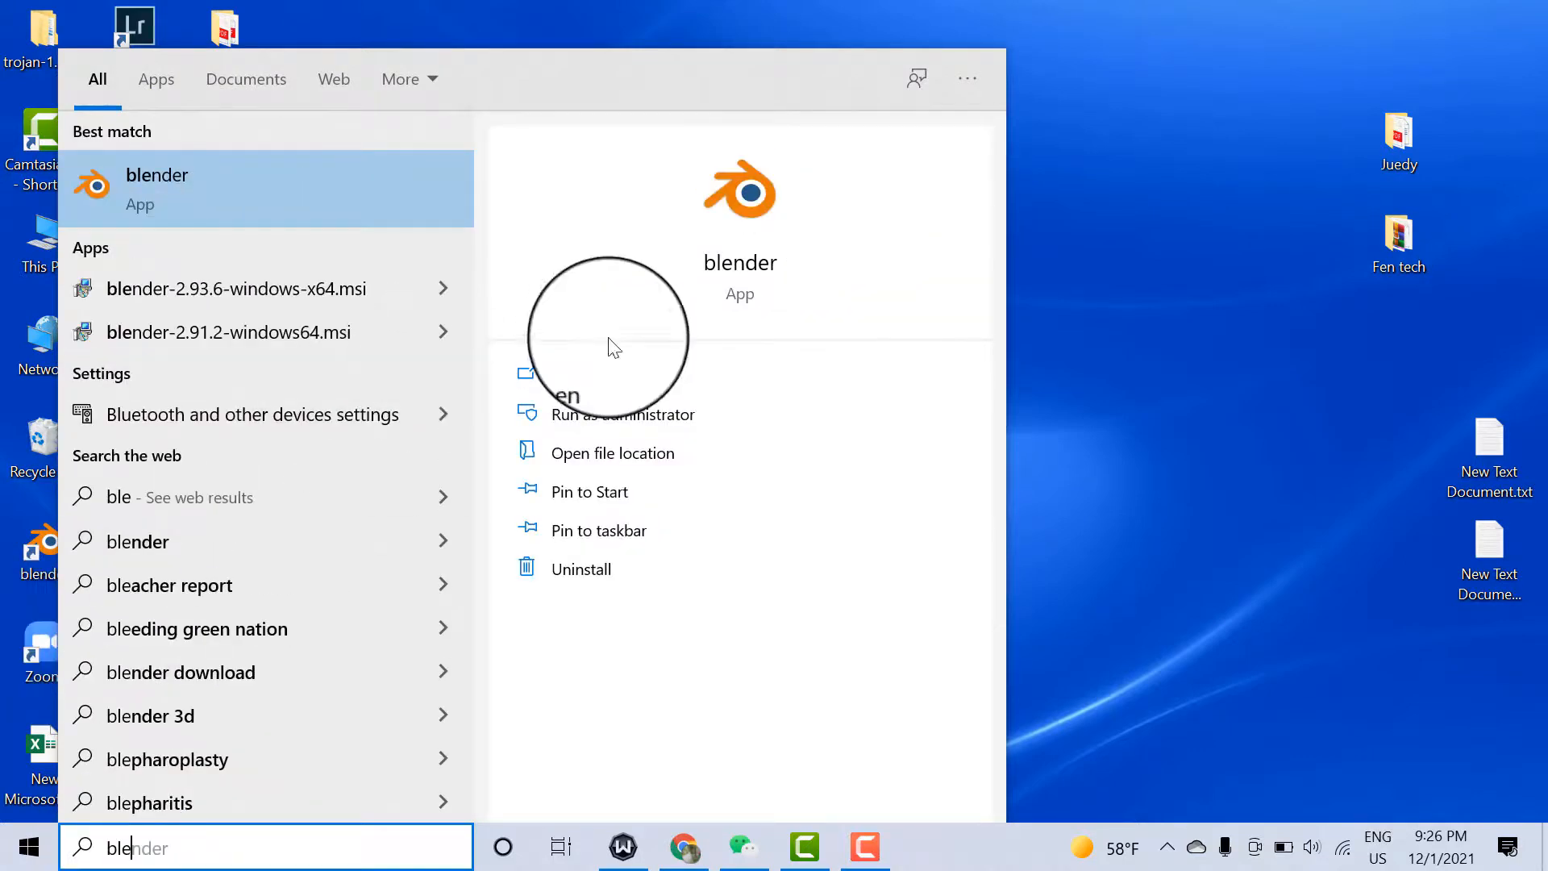
pyautogui.click(157, 189)
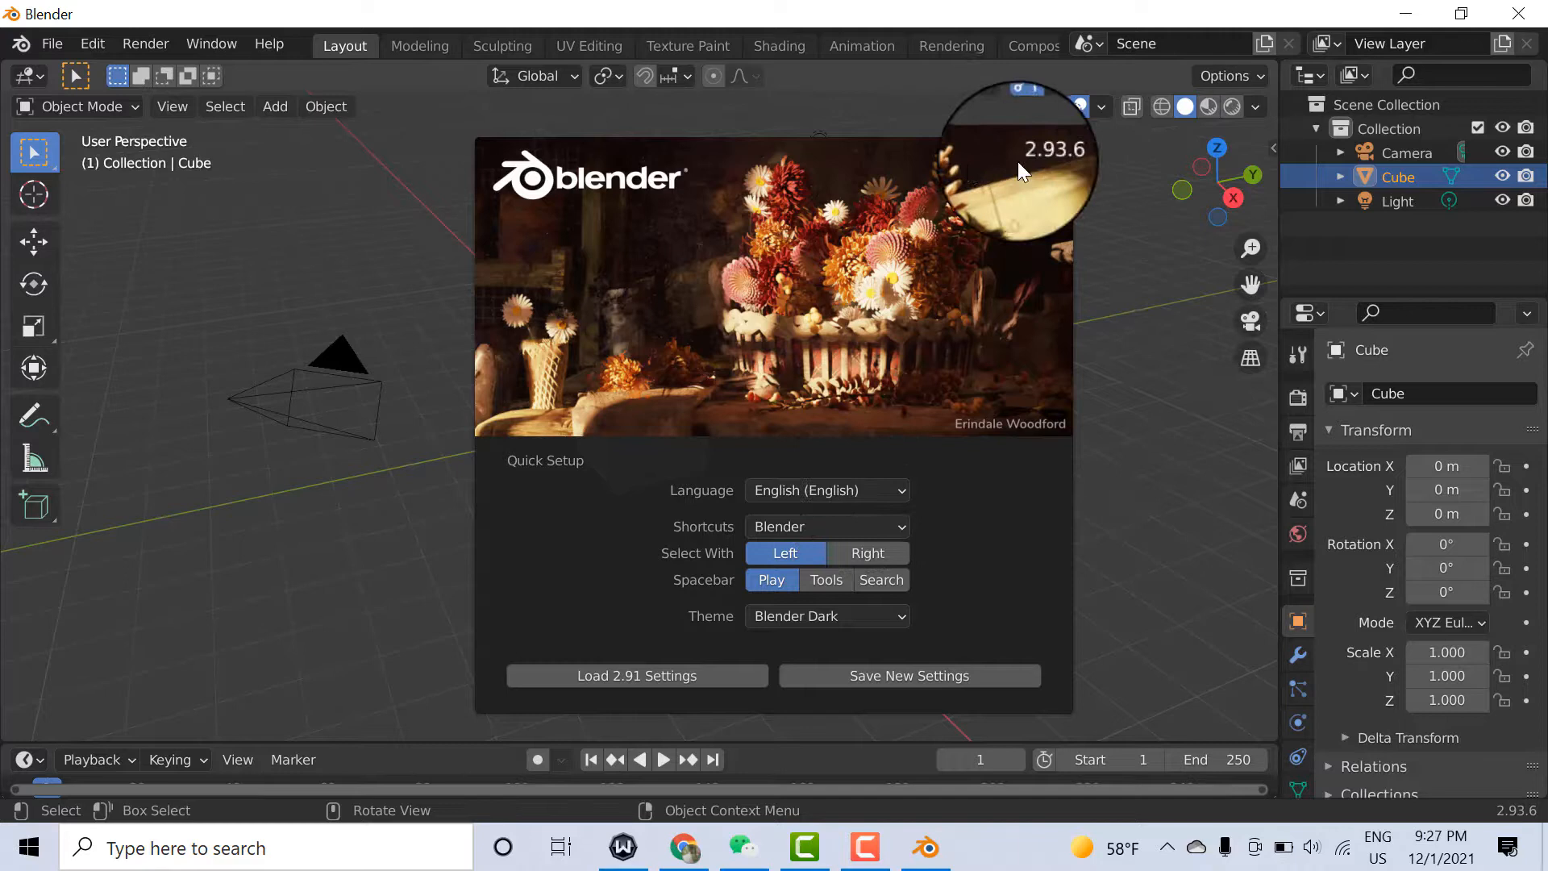
pyautogui.moveTo(1056, 168)
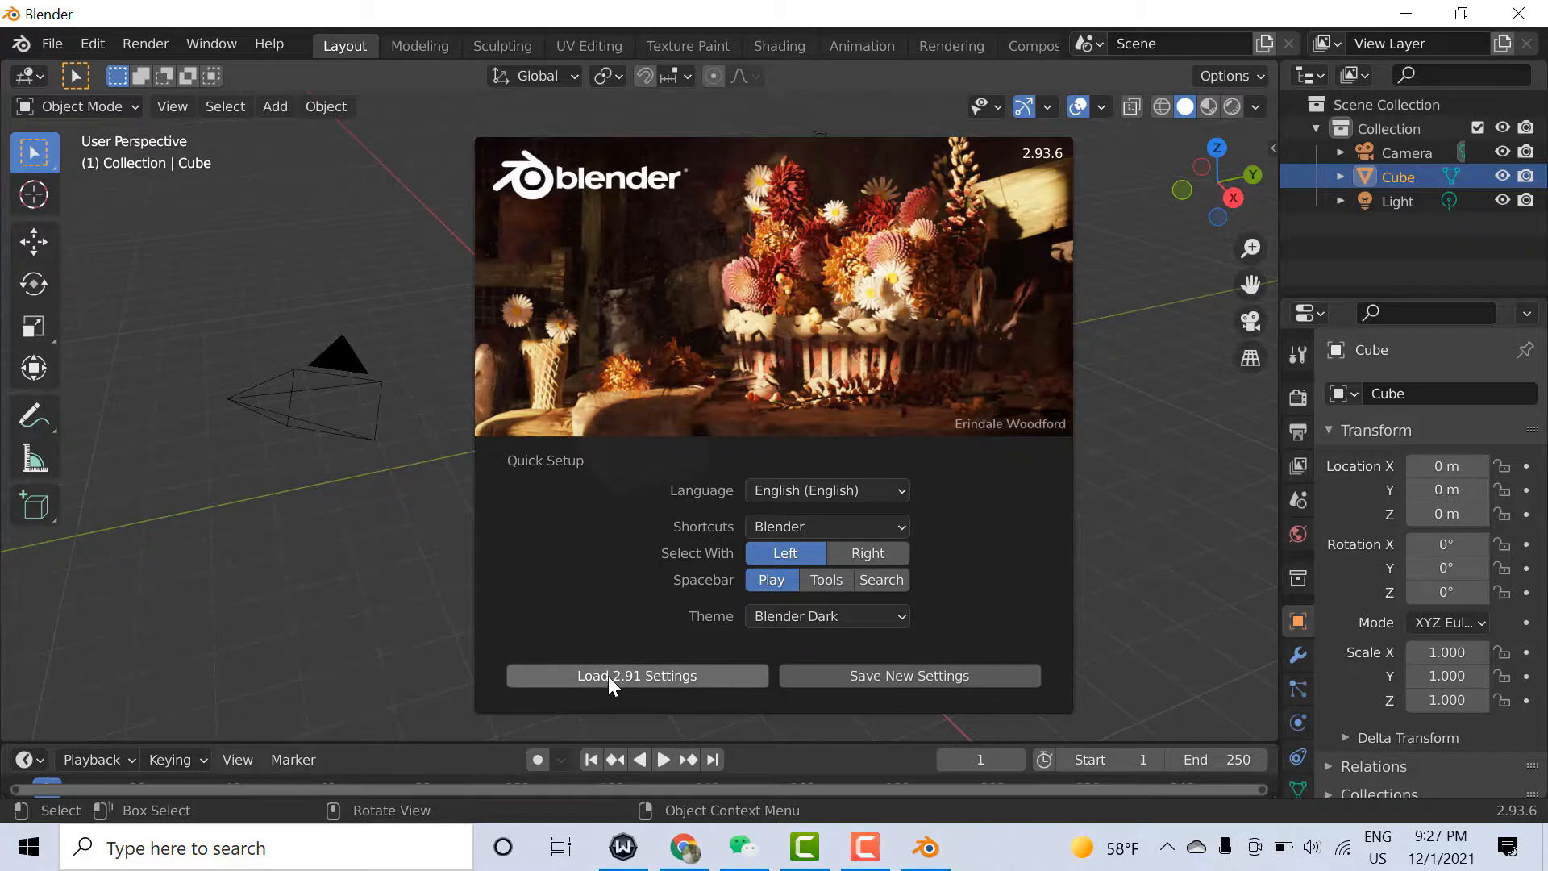
# Load the 2.91 settings from the 2.93.6 splash screen's Quick Setup
pyautogui.click(637, 676)
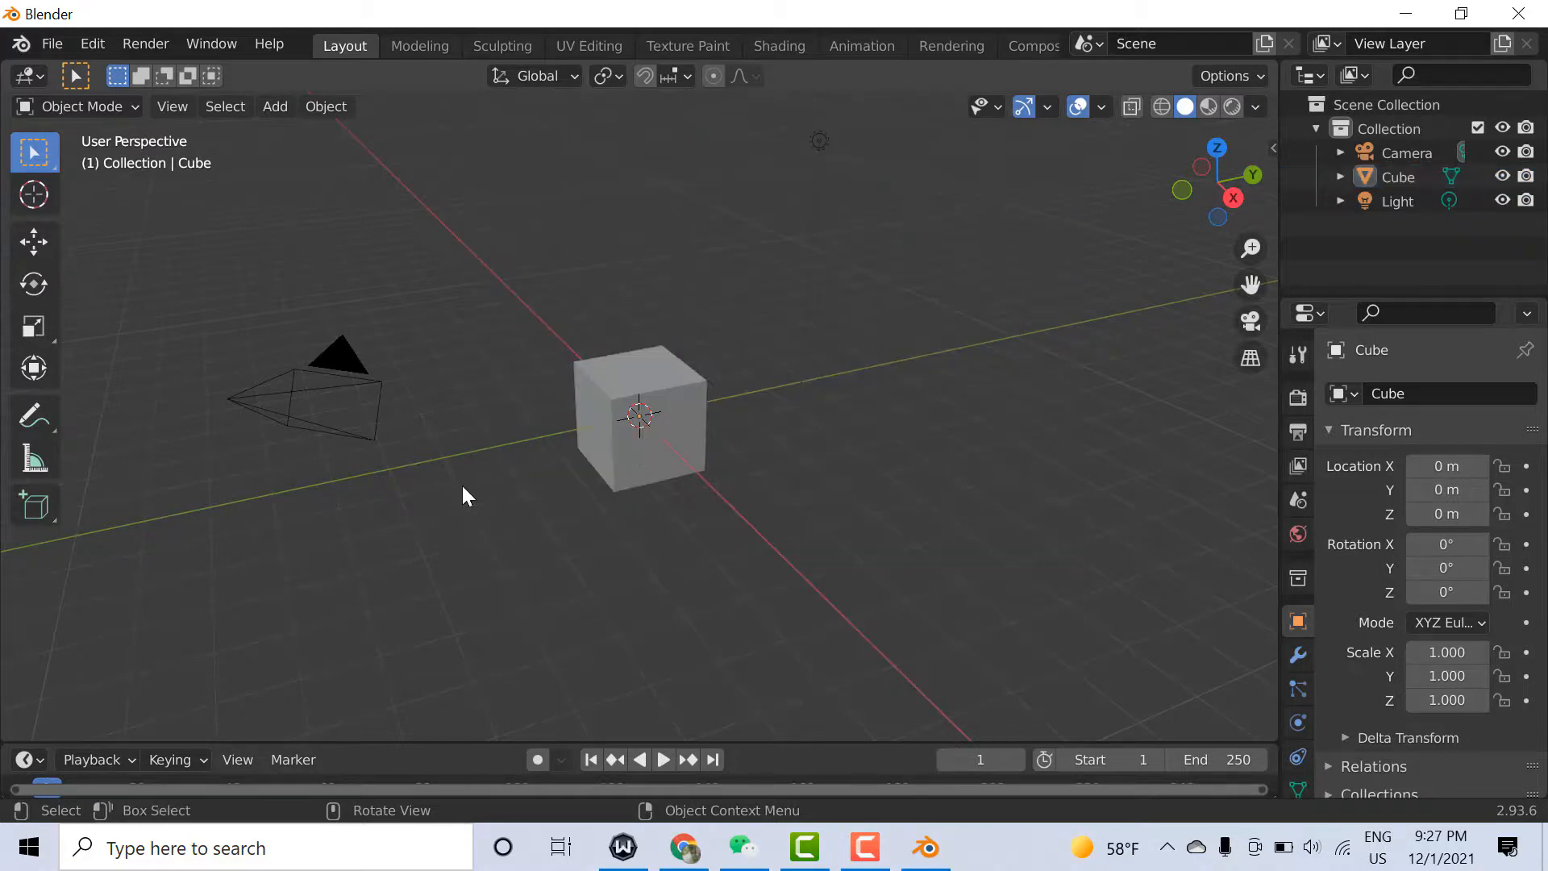